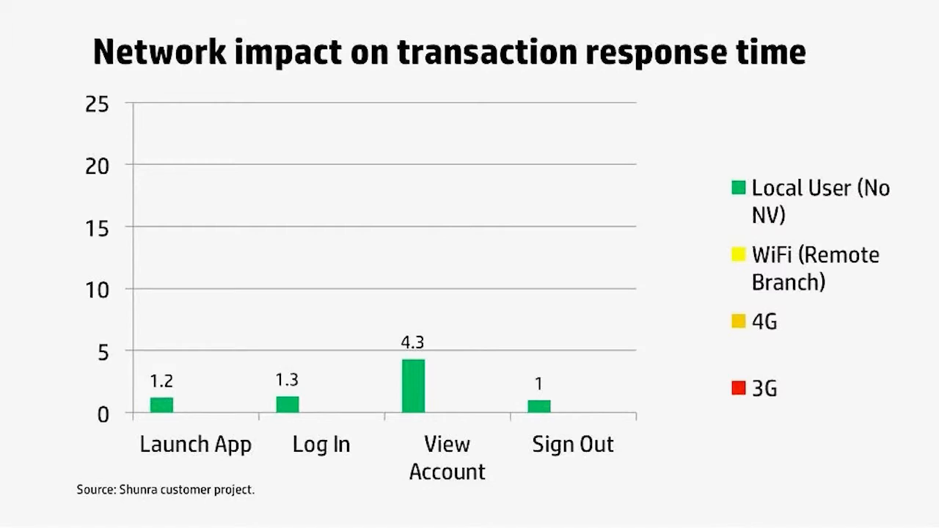
Submit the Skytap sign-in, open the SQL_DB_ALM .rdp file and connect past the warning
key("Right")
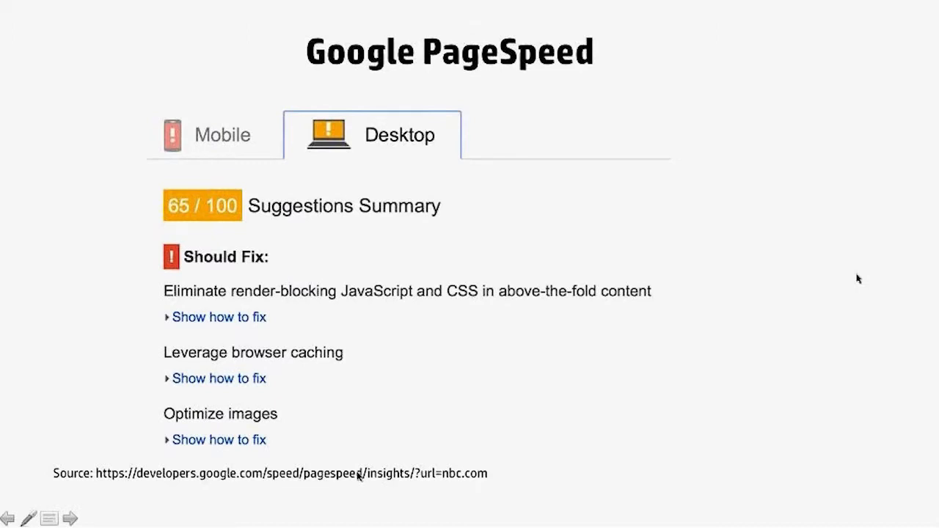
left_click(64, 518)
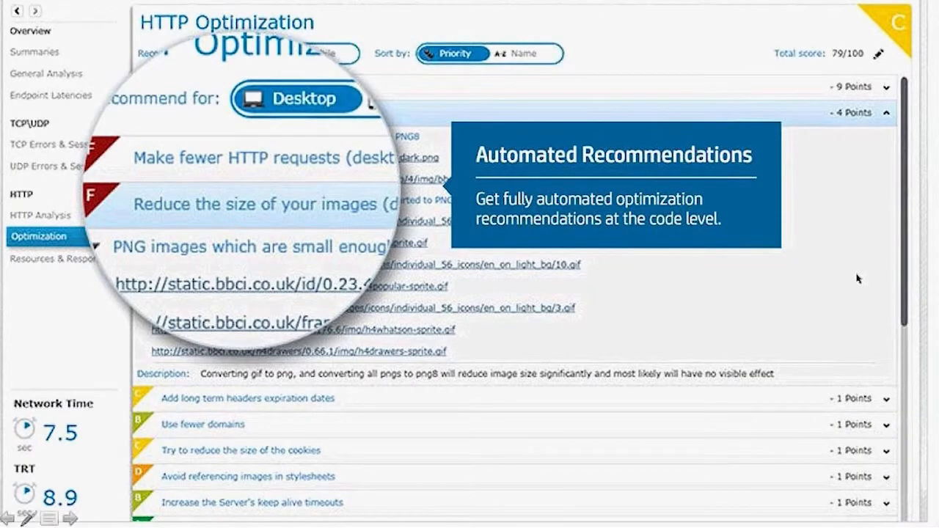
mouse_move(266, 176)
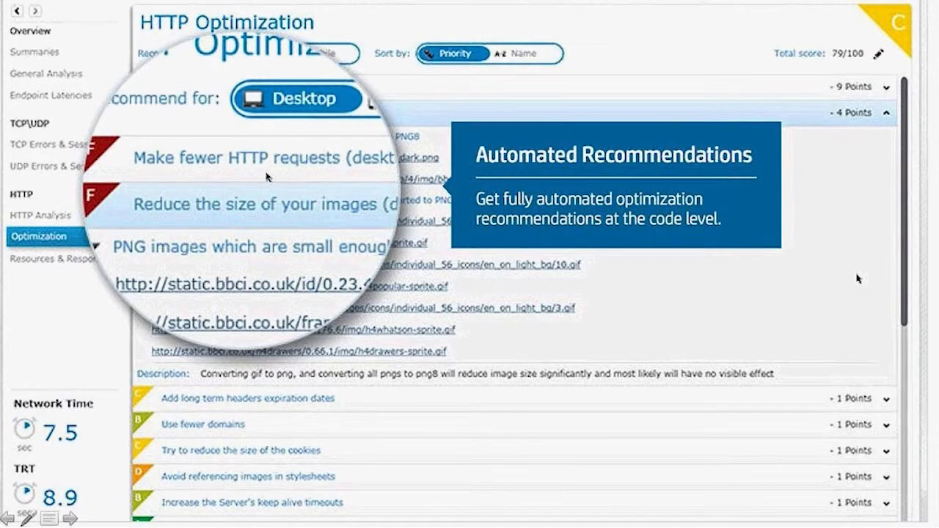
mouse_move(329, 64)
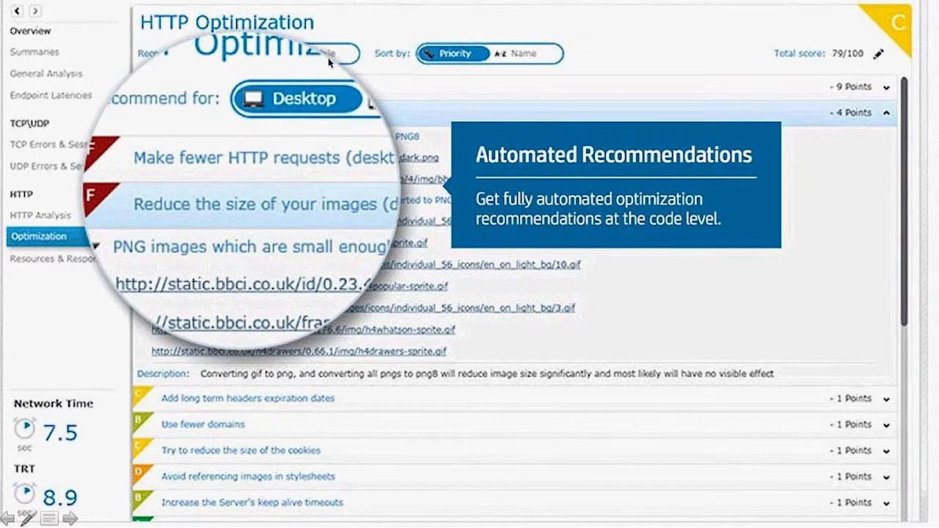
mouse_move(883, 214)
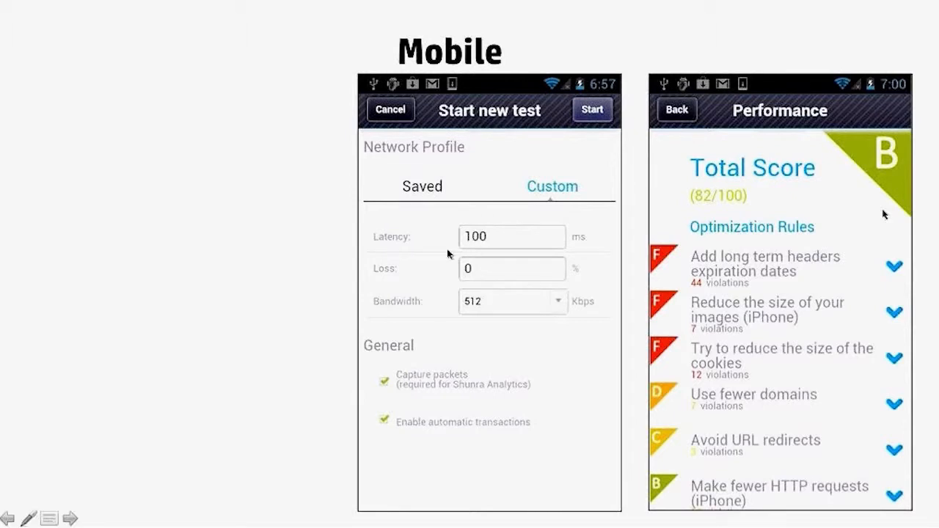
mouse_move(488, 335)
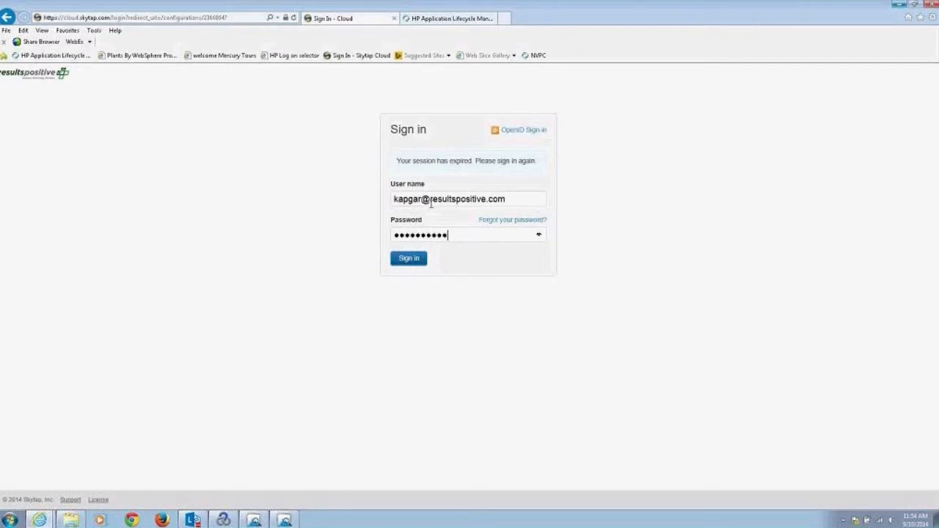
left_click(409, 258)
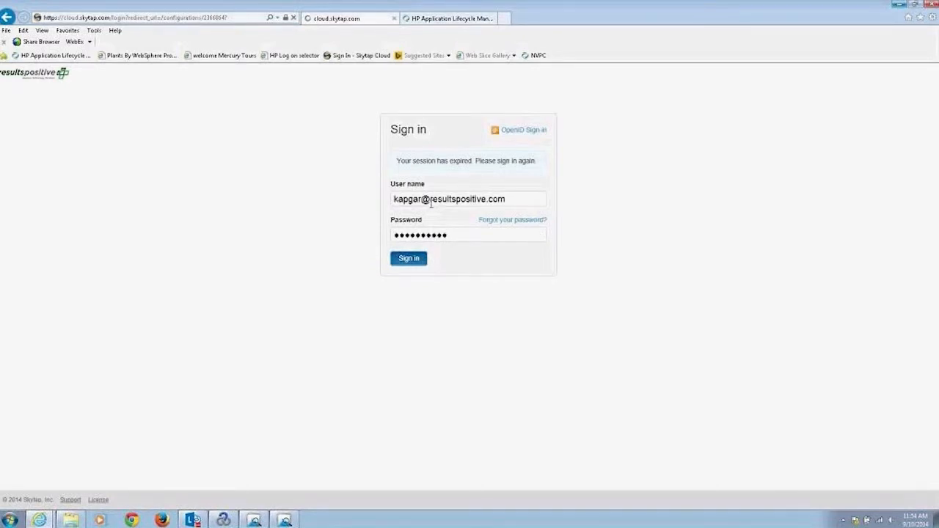
left_click(408, 259)
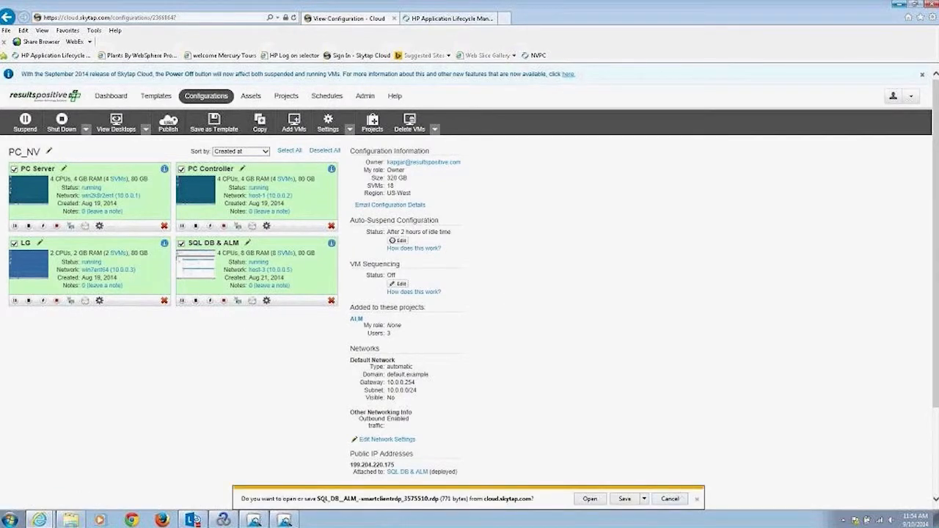
left_click(589, 498)
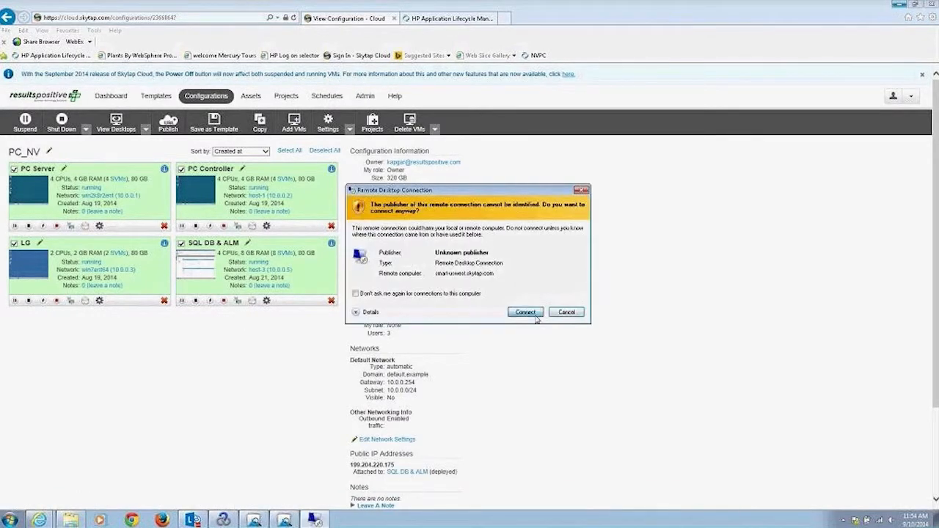
left_click(525, 312)
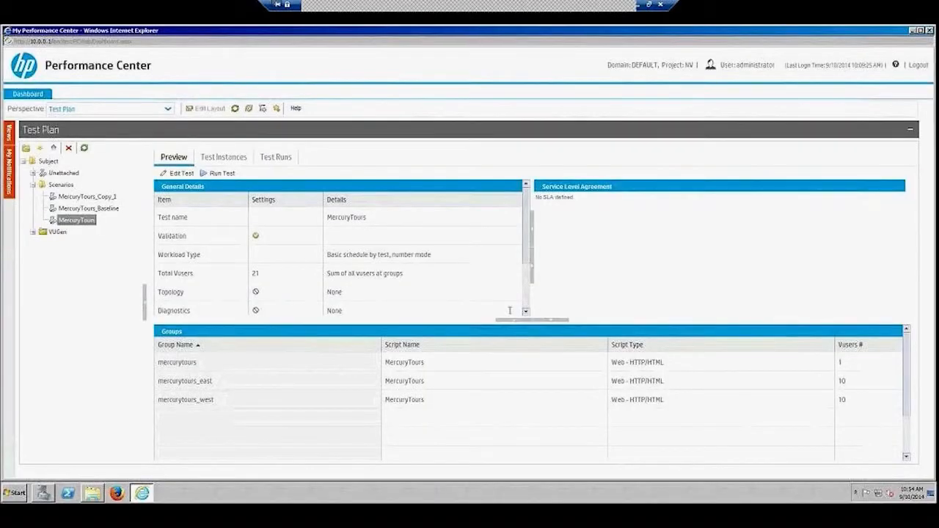
Open the MercuryTours test and scroll to its Workload groups grid
double_click(77, 220)
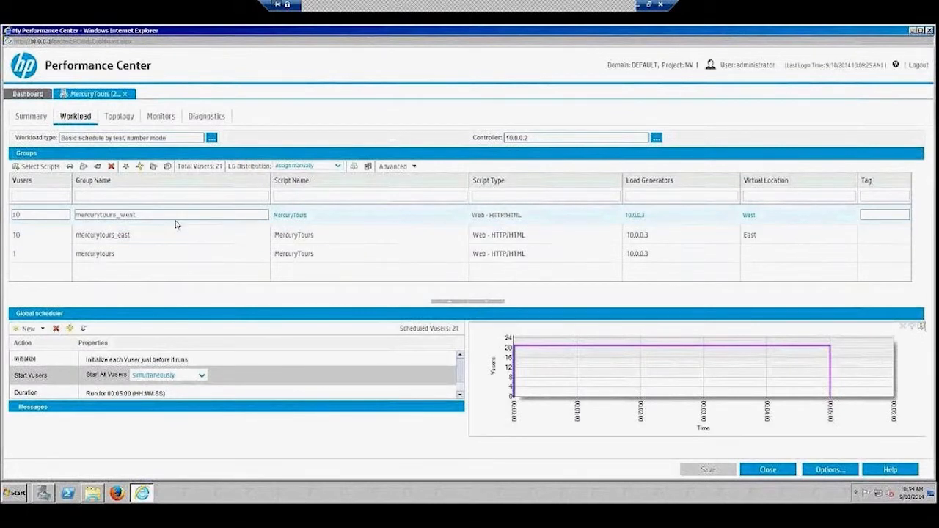
mouse_move(204, 424)
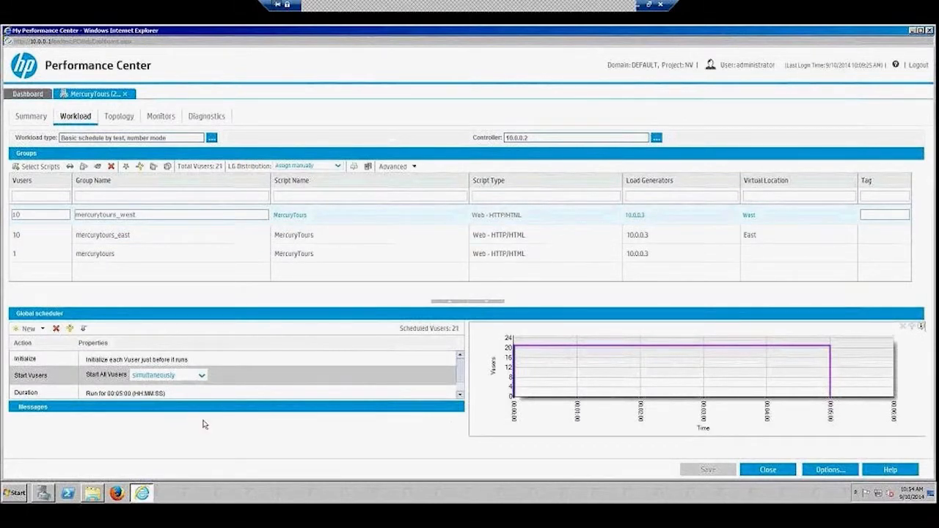
mouse_move(518, 344)
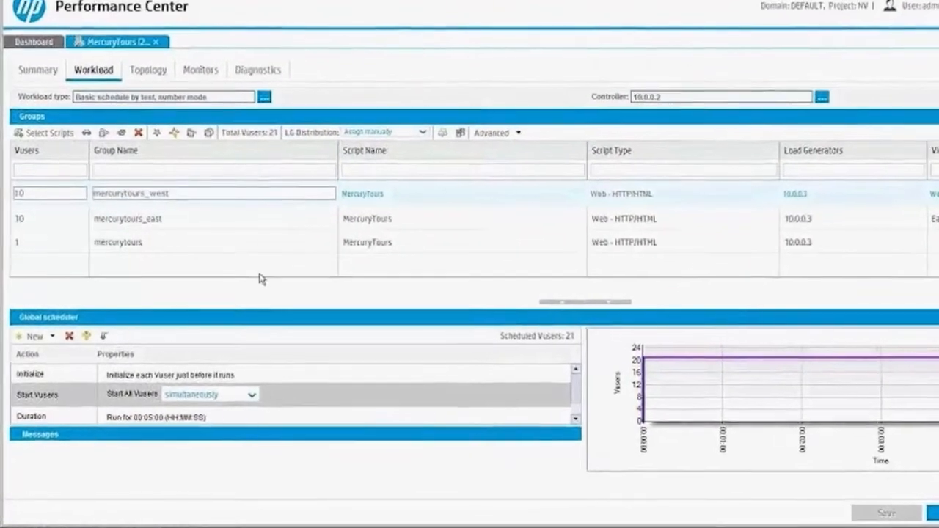
scroll("down", 3)
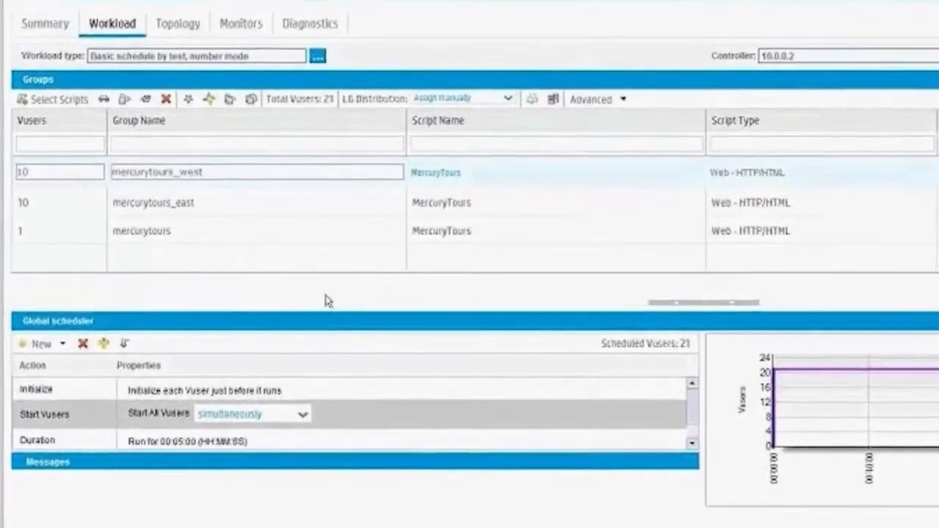
scroll("down", 3)
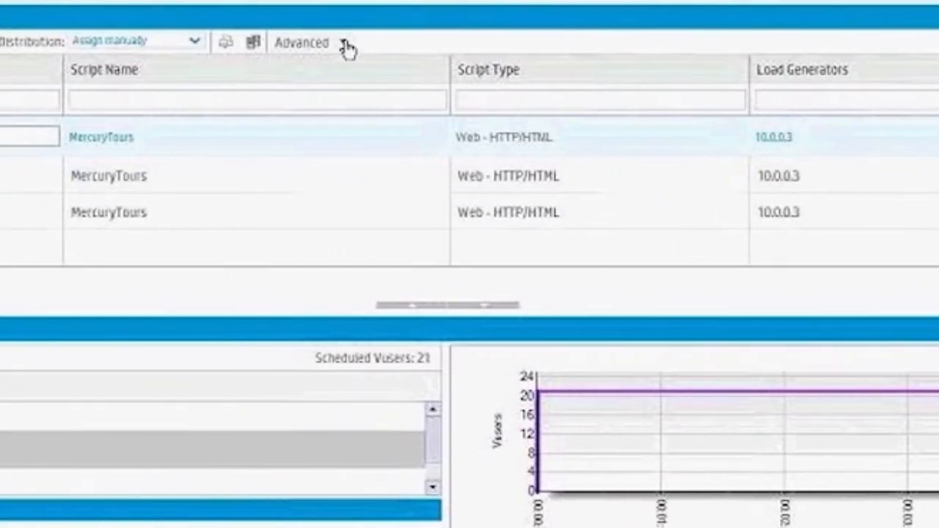
Open Advanced > Network Virtualization Settings and enter 'Asia' as a new virtual location
left_click(303, 42)
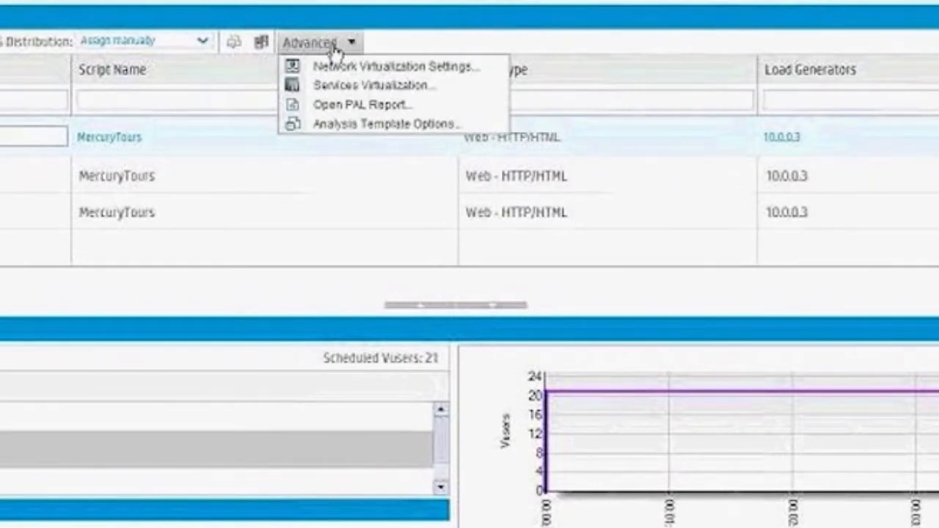
mouse_move(396, 66)
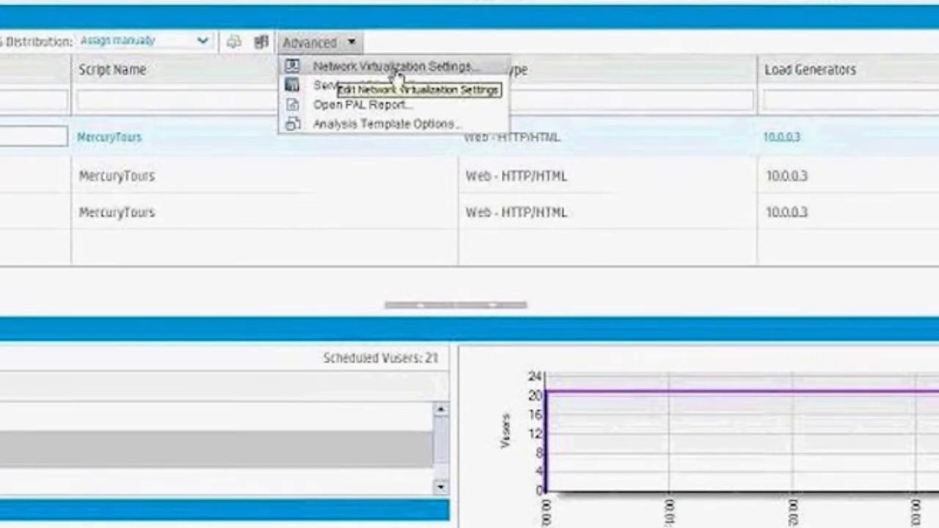
left_click(396, 66)
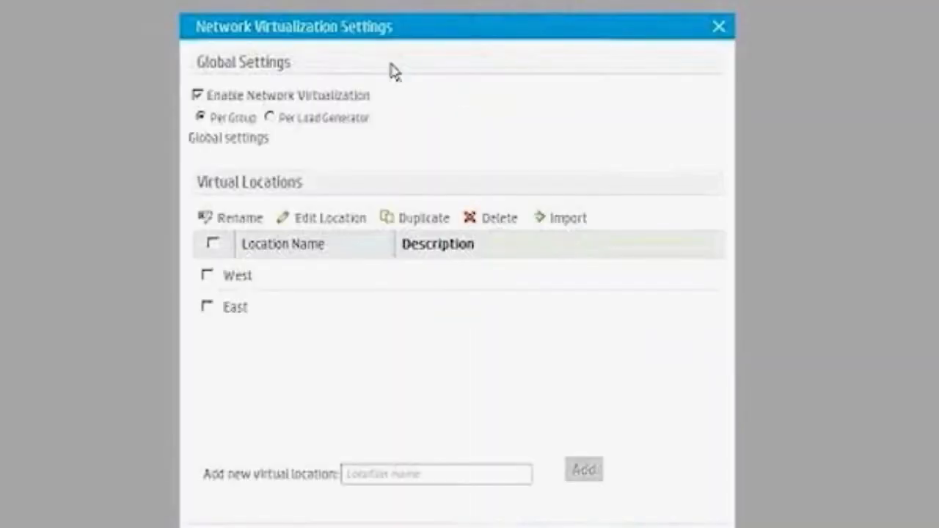
mouse_move(258, 331)
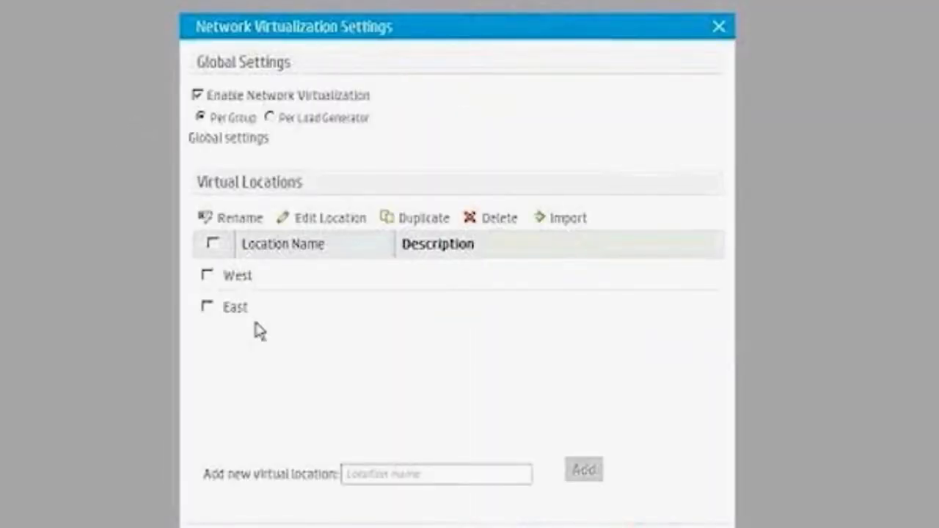
mouse_move(310, 409)
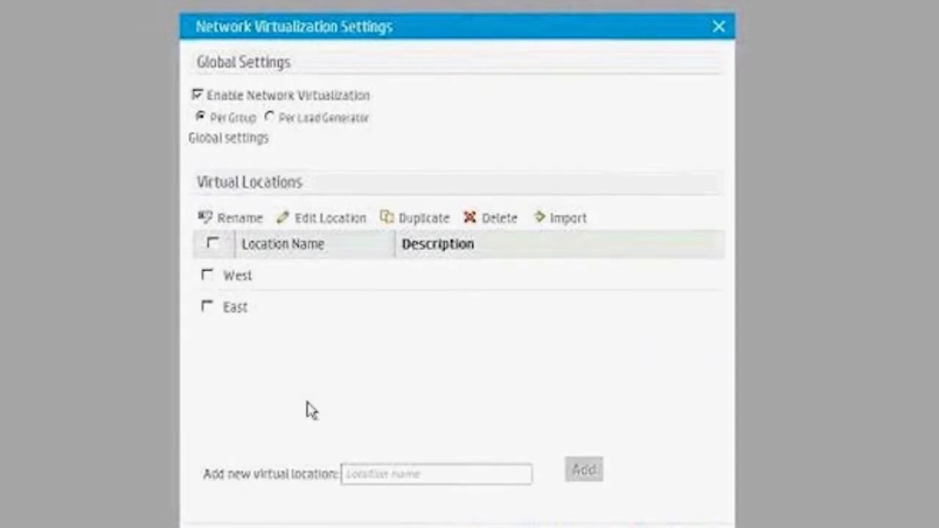
left_click(436, 473)
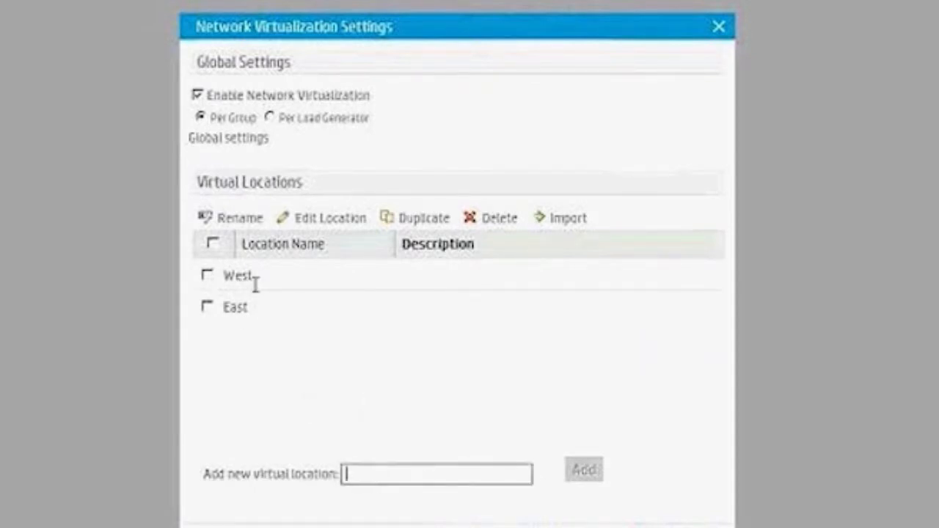
mouse_move(389, 391)
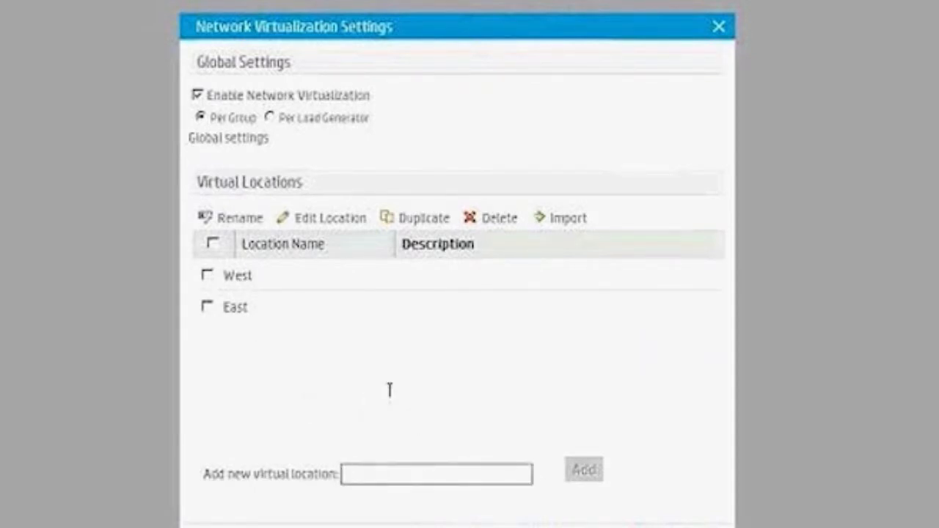
type("Asia")
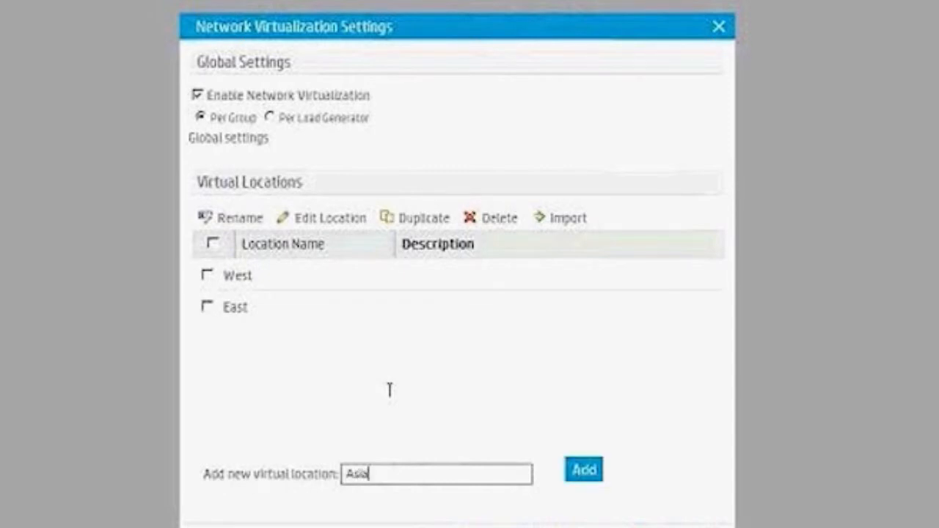
mouse_move(756, 292)
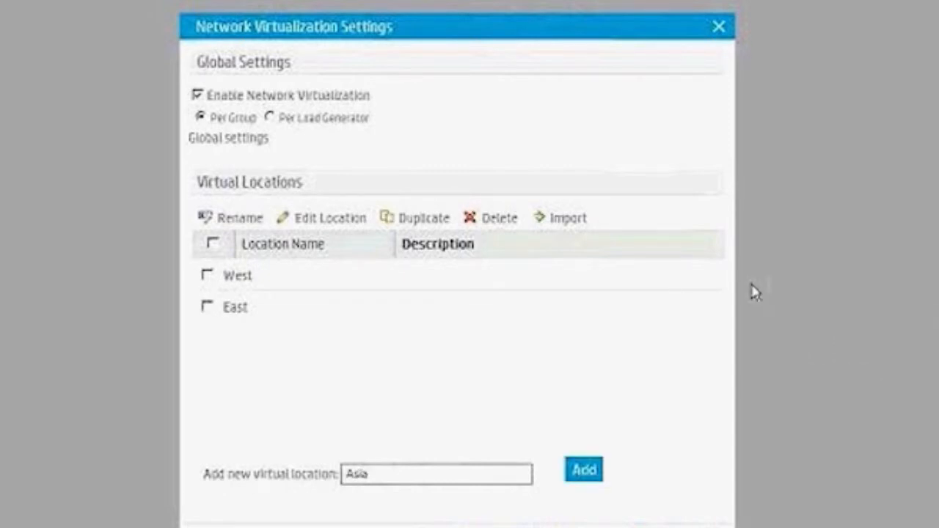
mouse_move(673, 294)
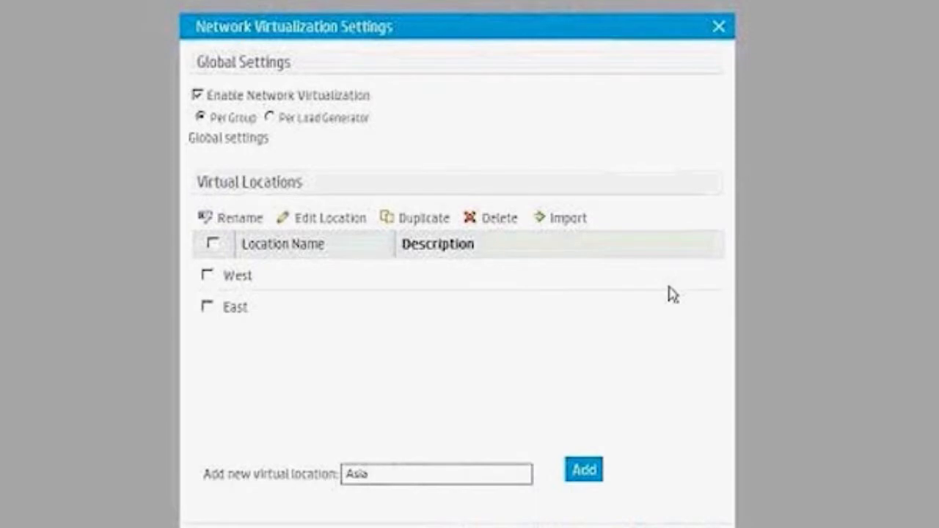
left_click(437, 473)
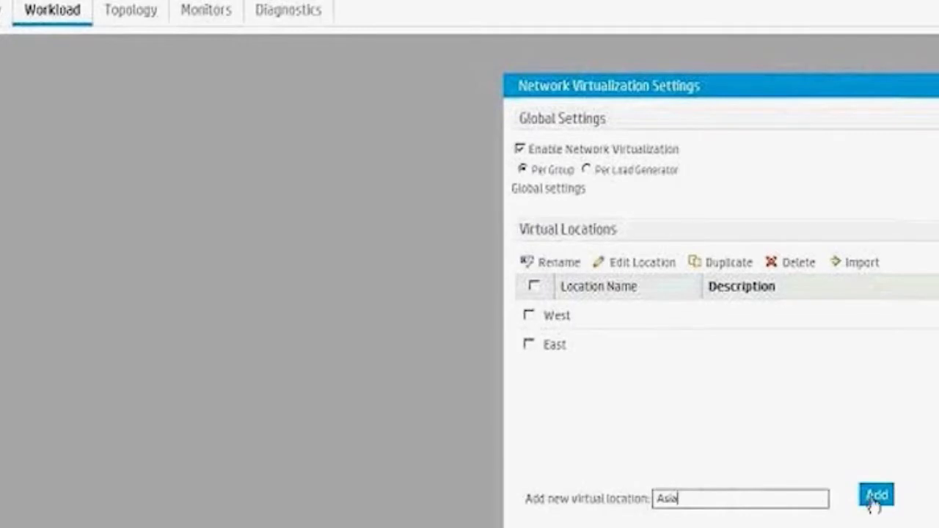
Add the Asia location, switch it to Import from library, and start the Shunra import
left_click(876, 494)
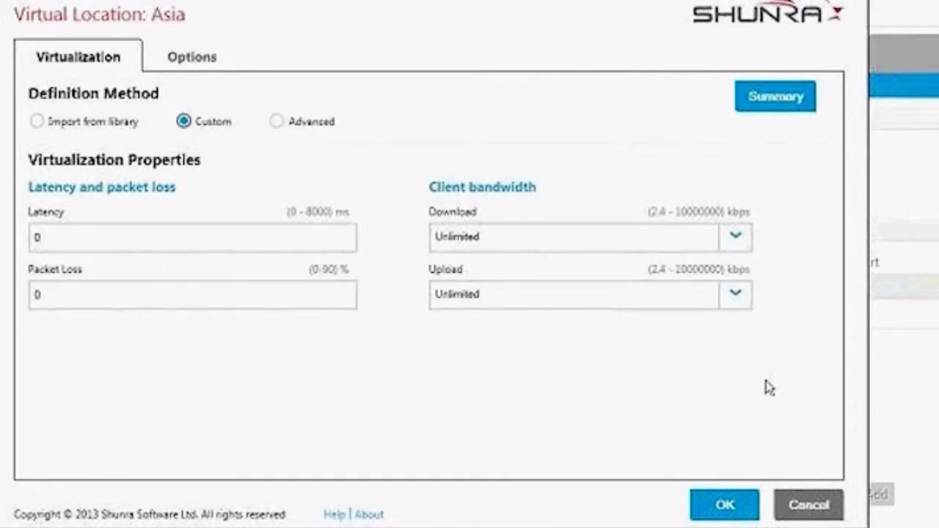
mouse_move(79, 254)
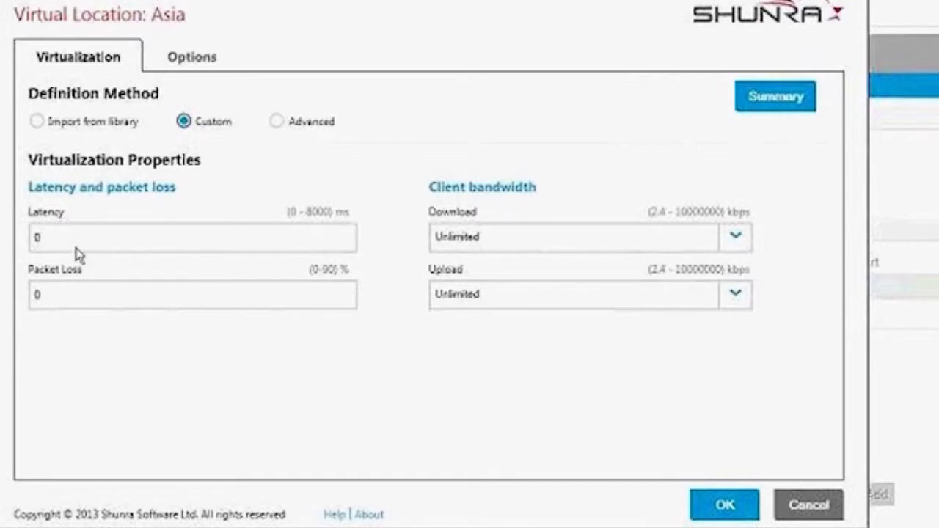
mouse_move(53, 261)
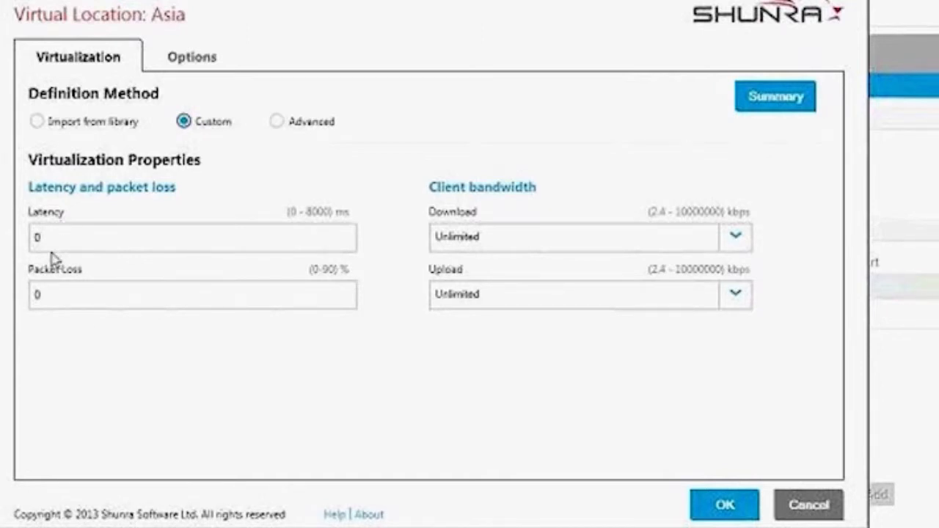
mouse_move(236, 296)
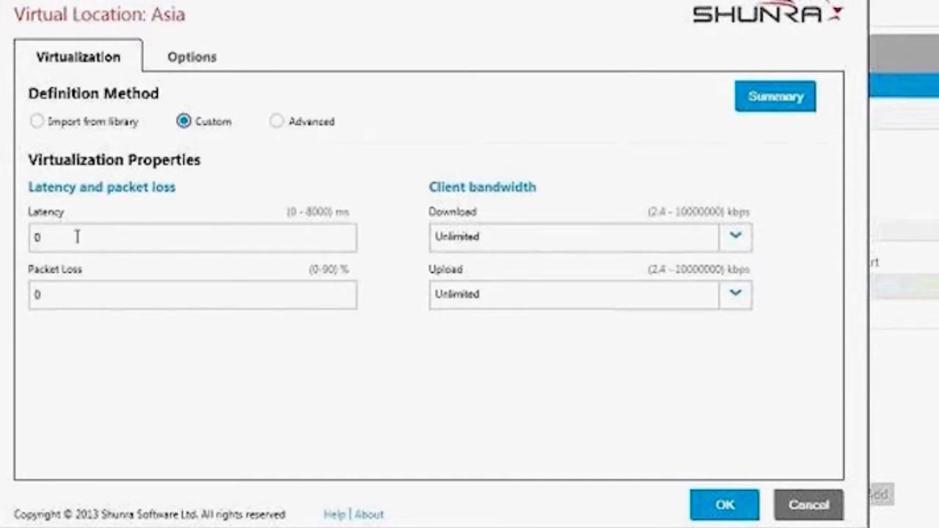
left_click(36, 121)
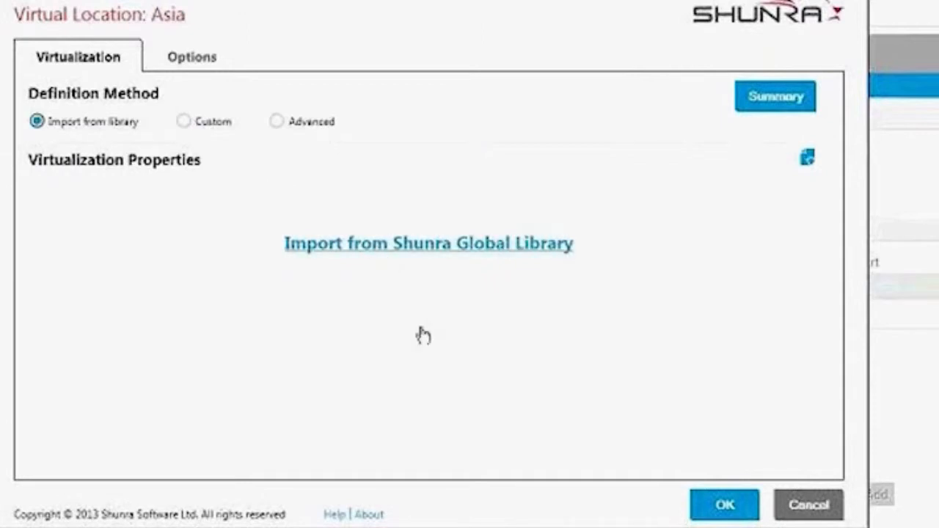
left_click(428, 243)
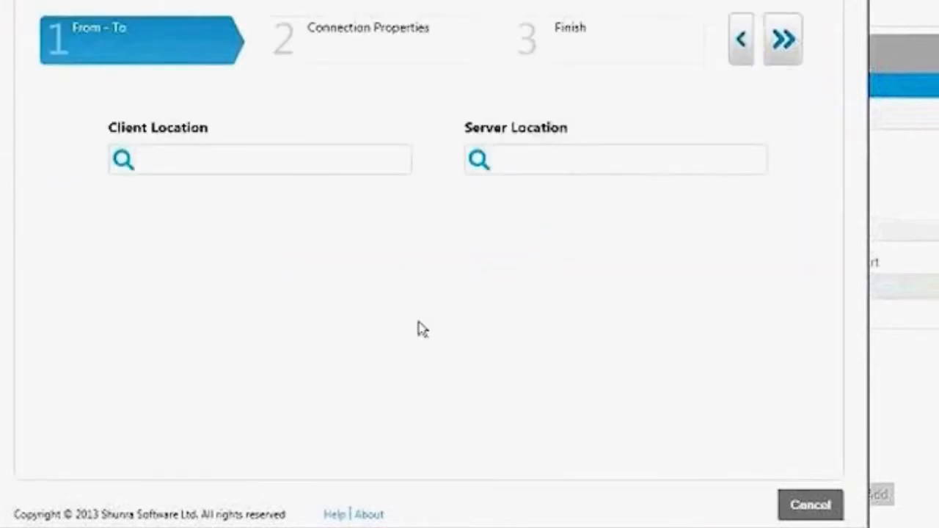
mouse_move(366, 293)
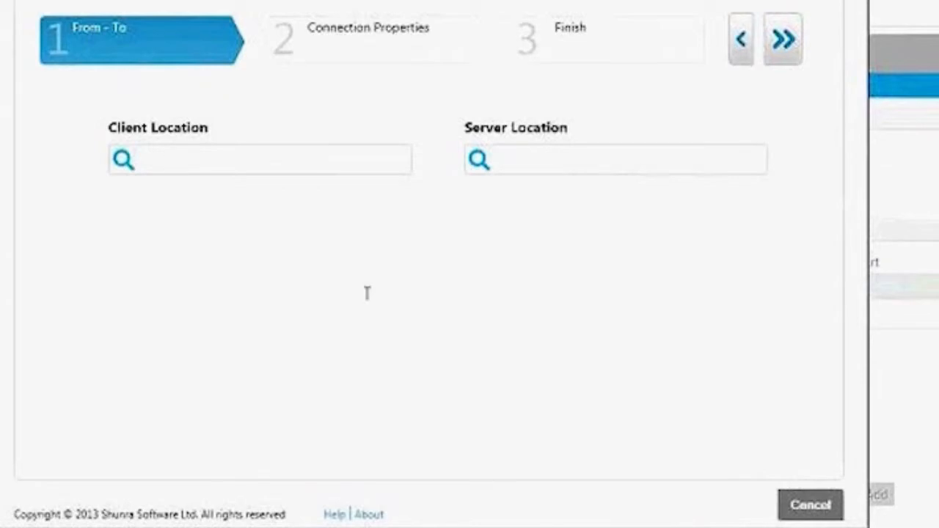
type("s")
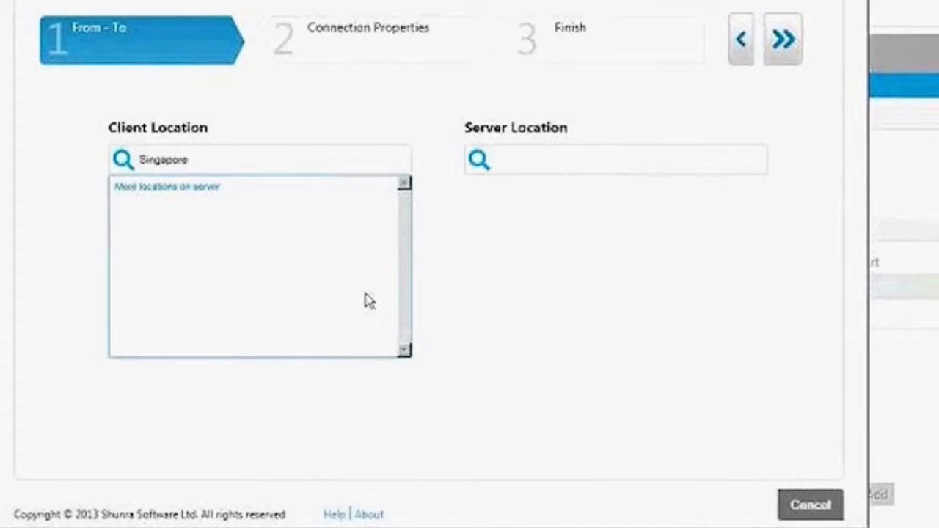
Pick Beijing, China as client and Chicago, IL, US as server, then advance
left_click(168, 186)
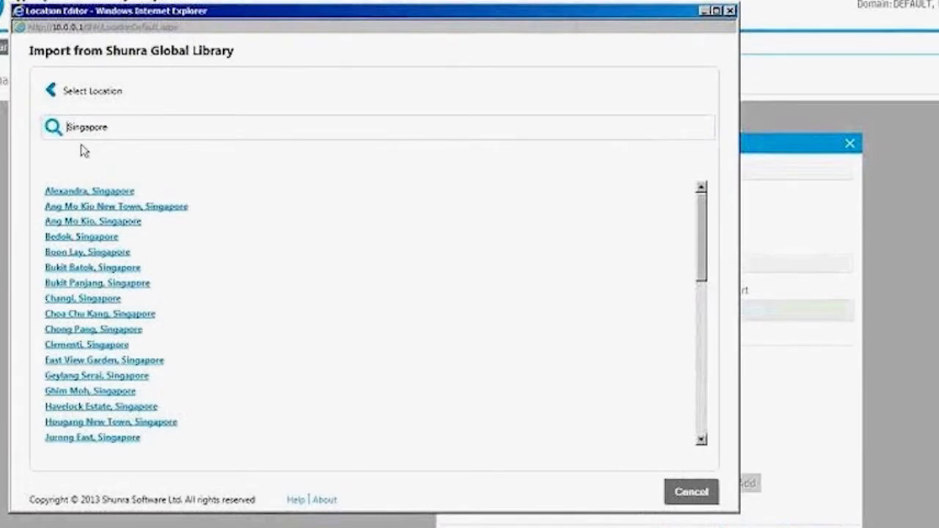
left_click(89, 191)
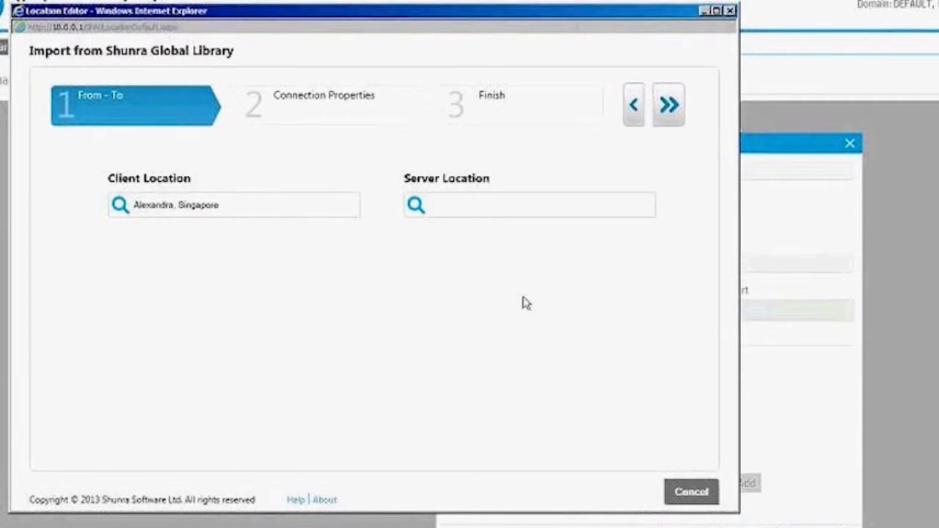
type("s")
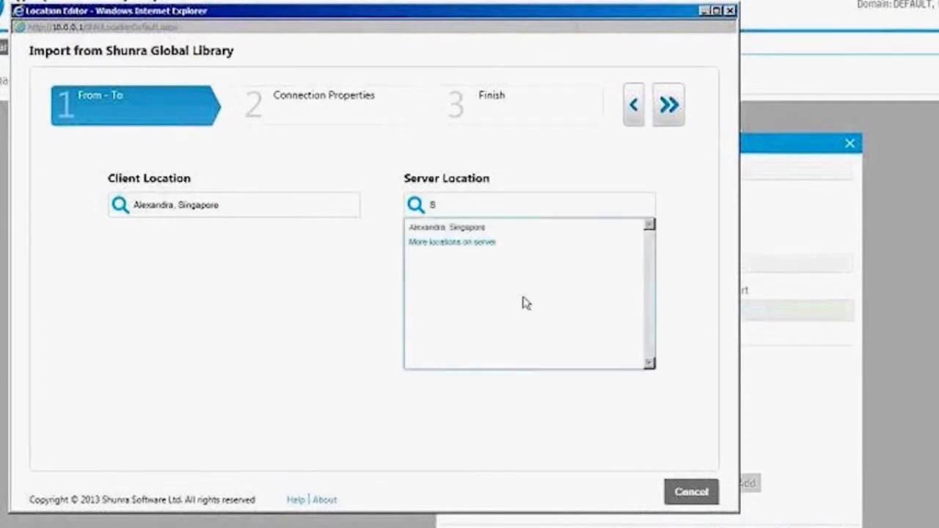
type("Ch")
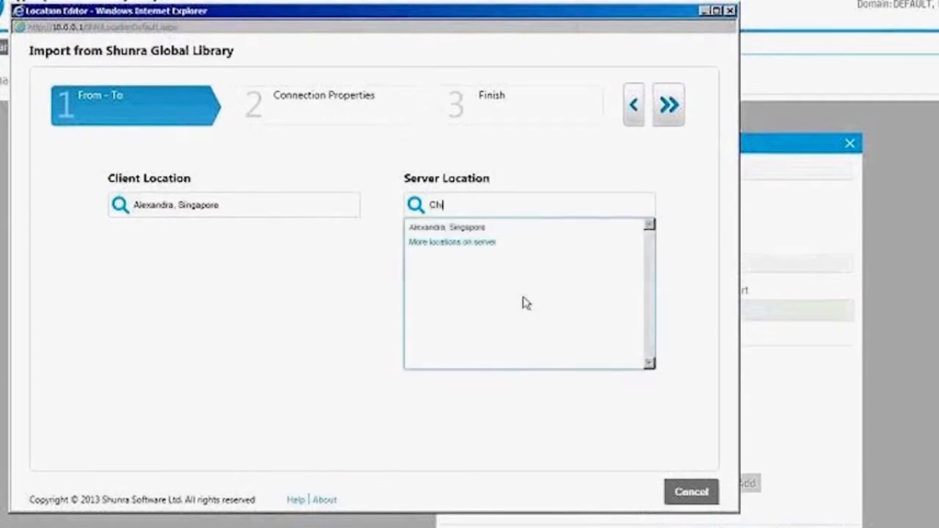
type("Chicago")
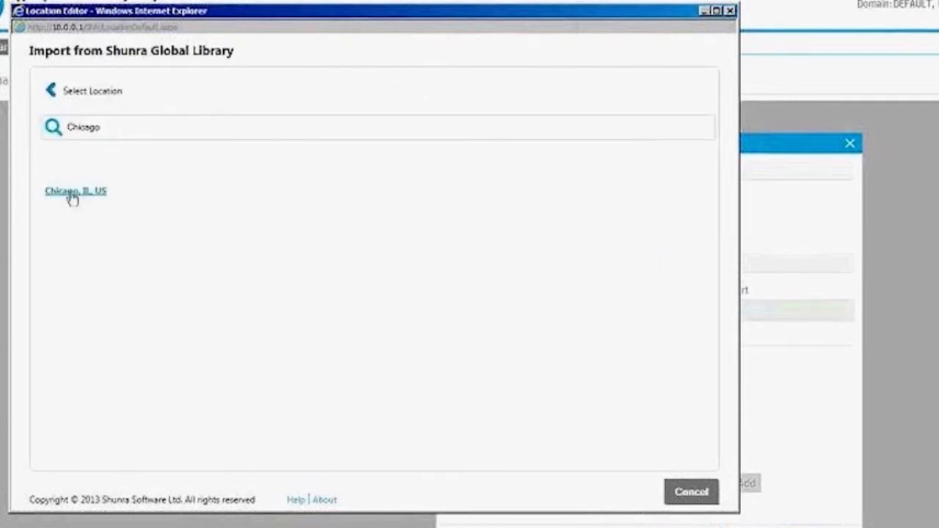
left_click(76, 191)
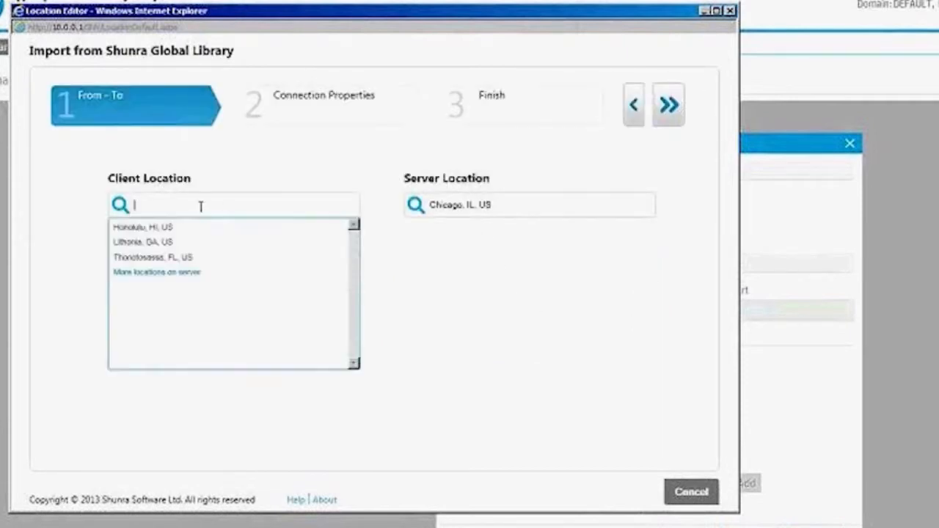
type("china")
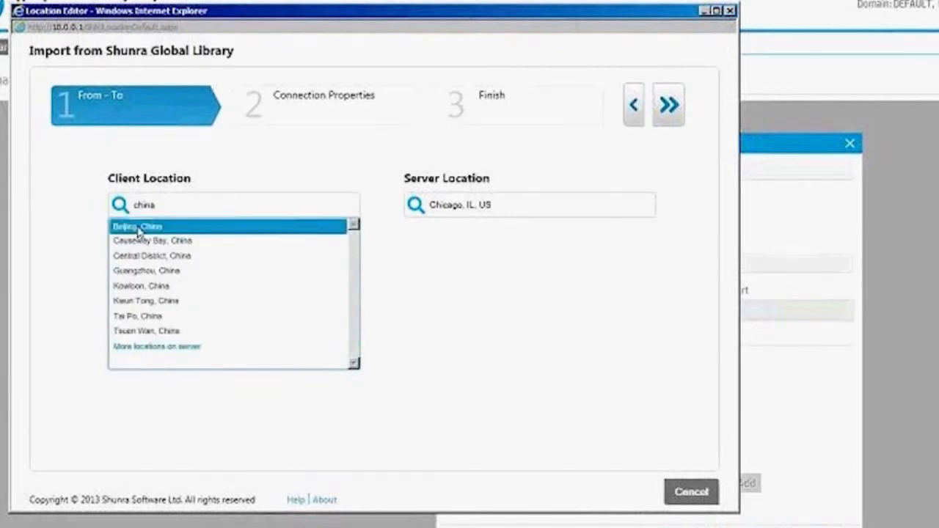
left_click(136, 226)
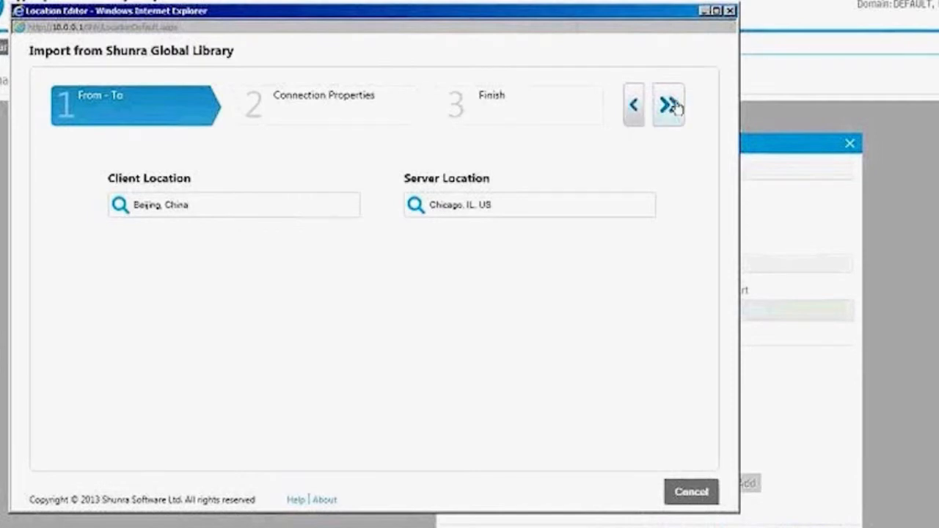
left_click(667, 104)
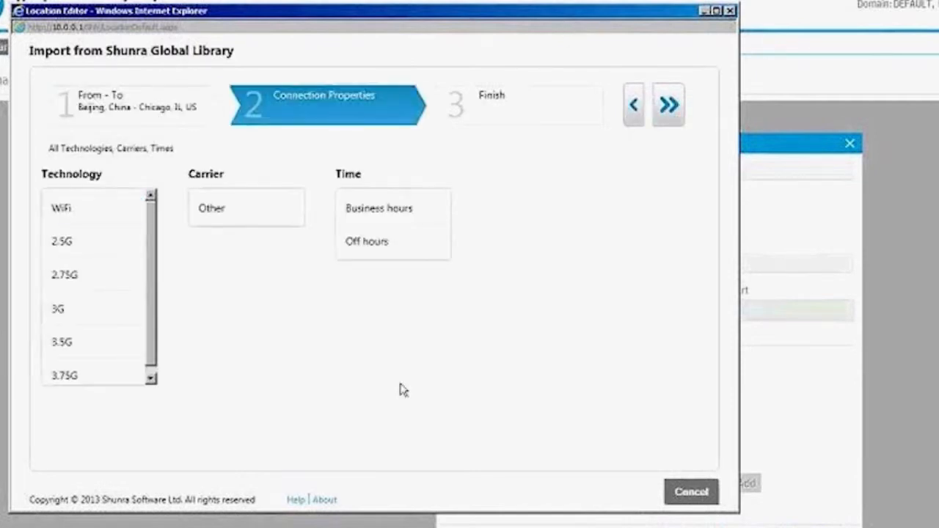
mouse_move(363, 336)
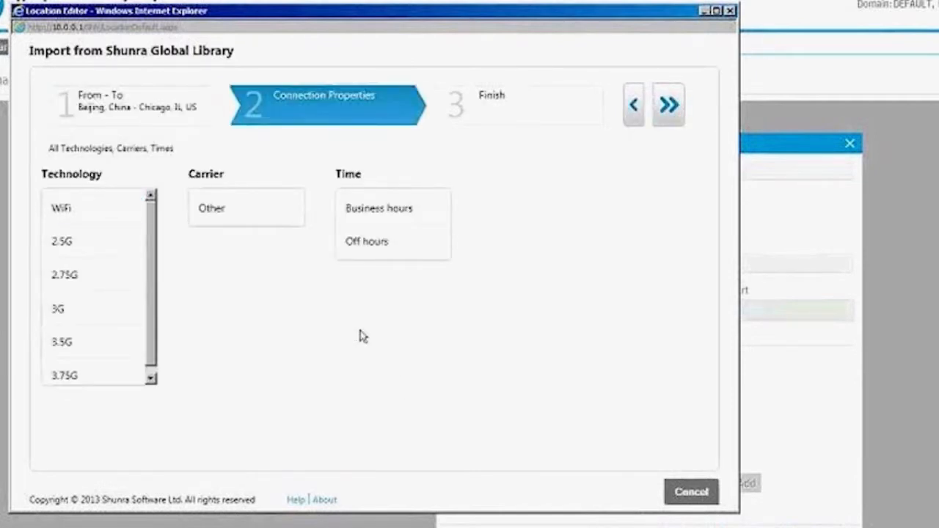
mouse_move(229, 281)
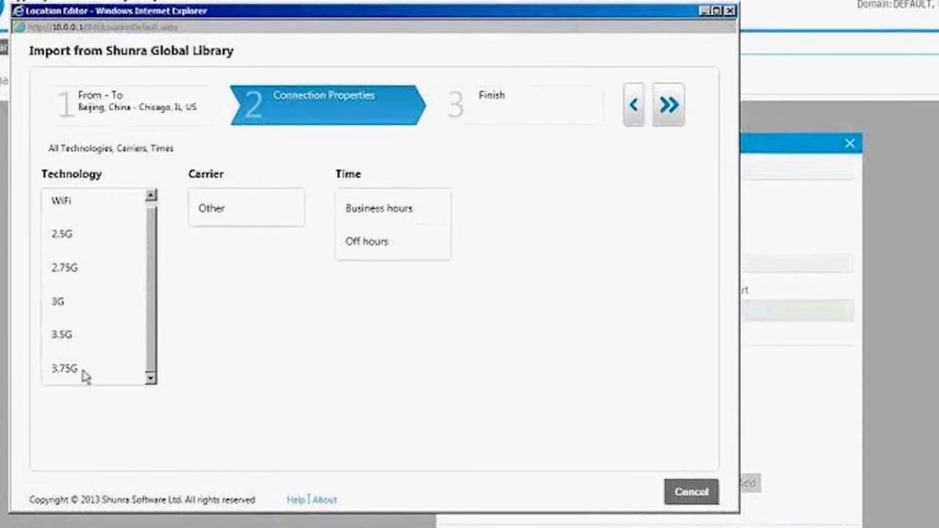
Choose 3.75G, Other carrier and Business hours, then import the Beijing–Chicago profile
left_click(64, 368)
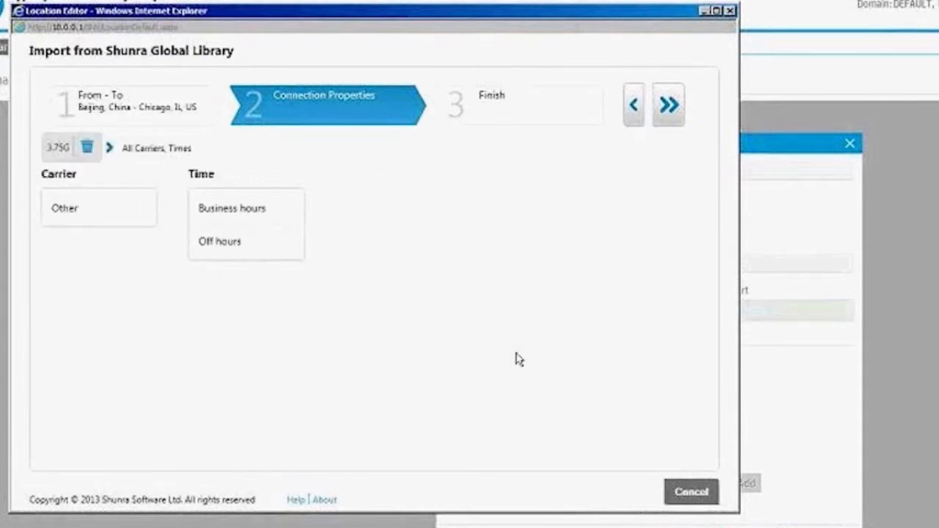
mouse_move(106, 242)
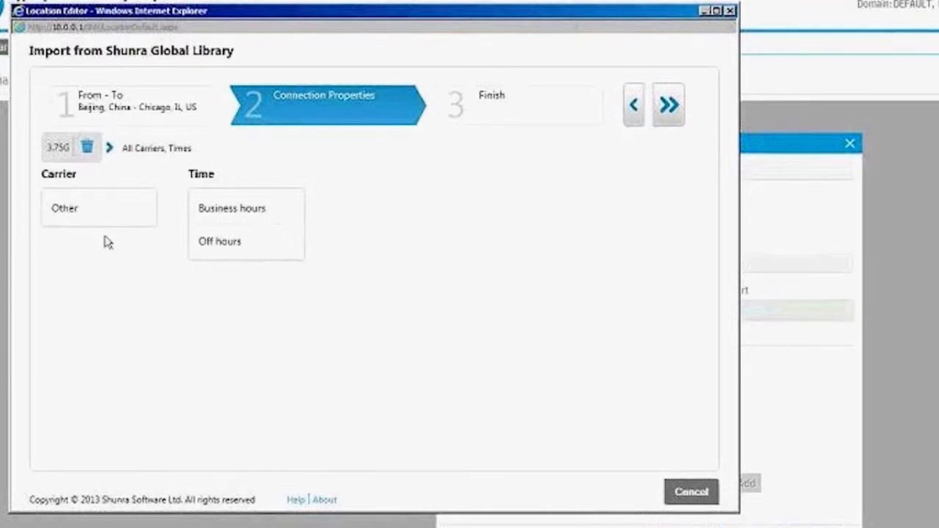
left_click(64, 208)
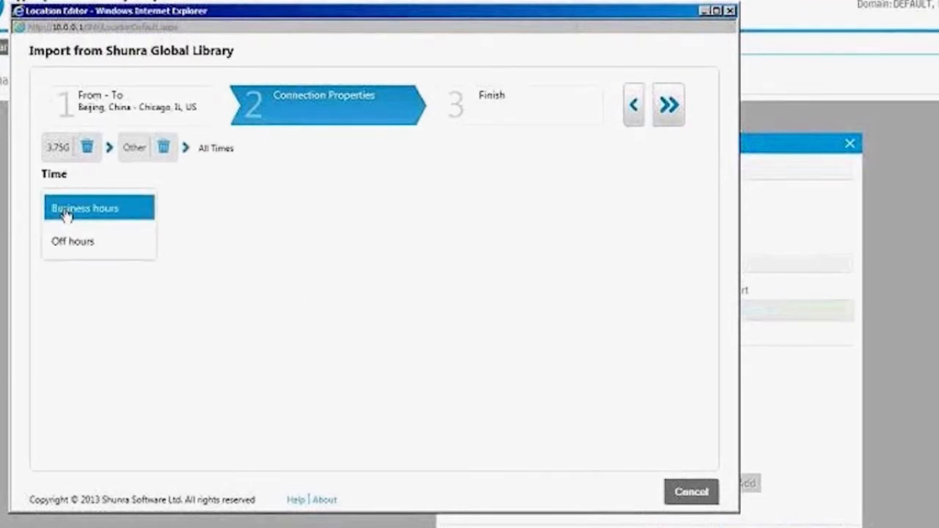
left_click(85, 208)
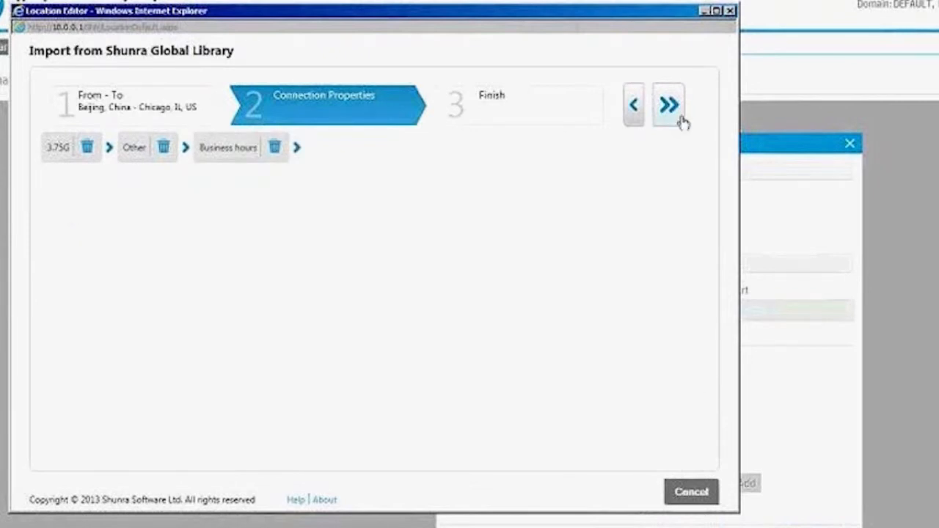
left_click(667, 105)
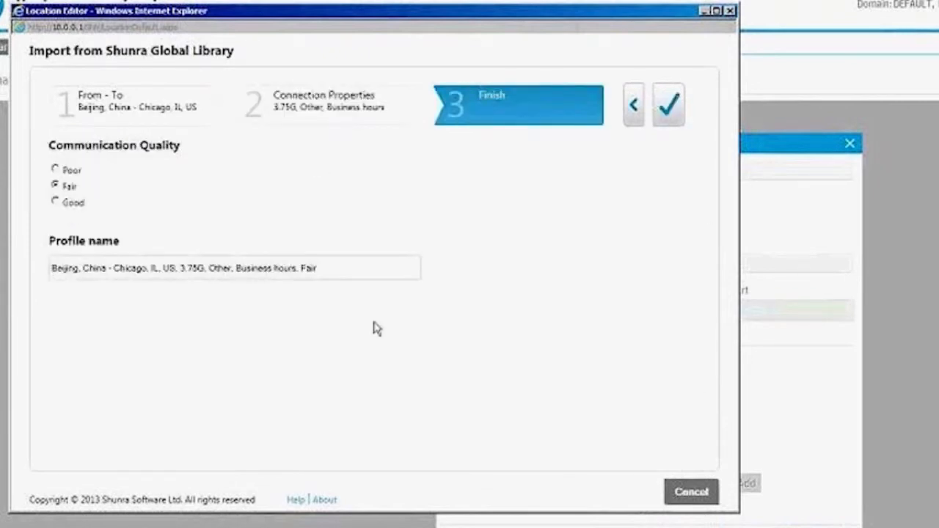
mouse_move(667, 105)
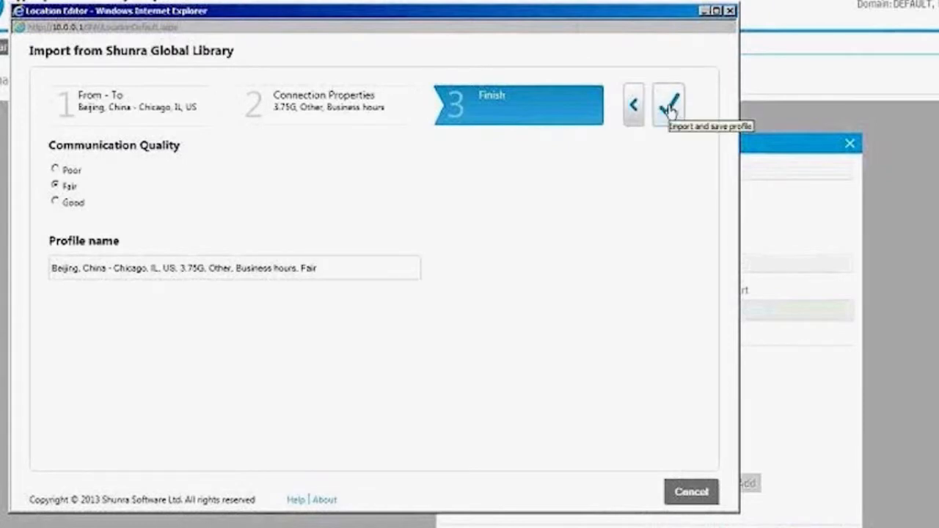
left_click(667, 104)
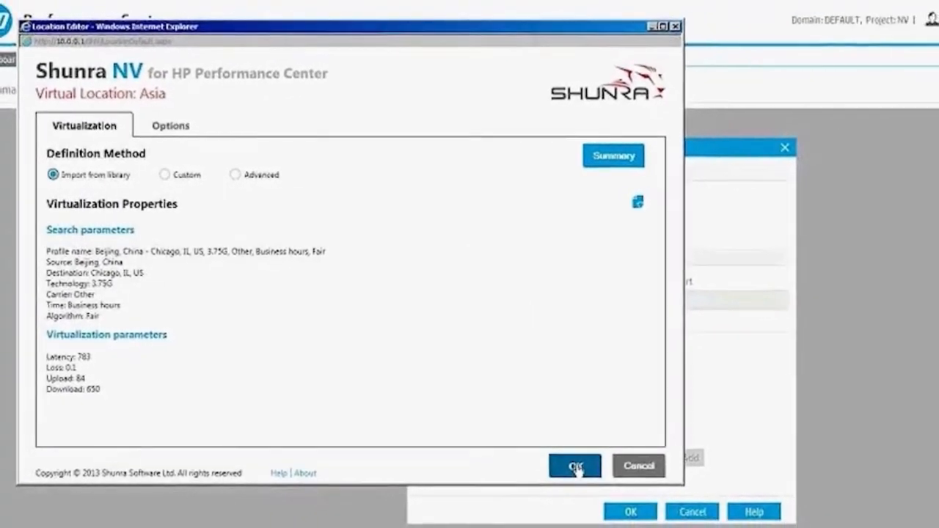
Confirm the Asia location settings and return to the workload groups list
left_click(574, 466)
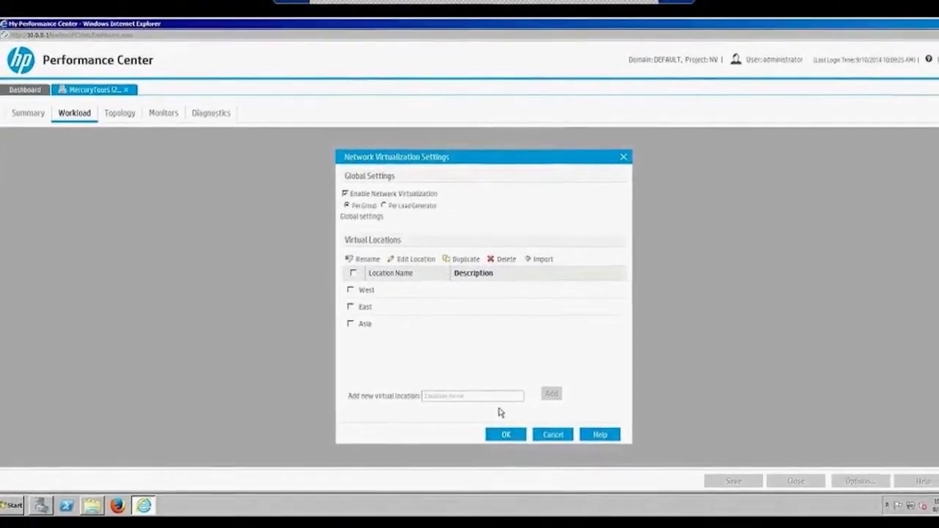
left_click(506, 434)
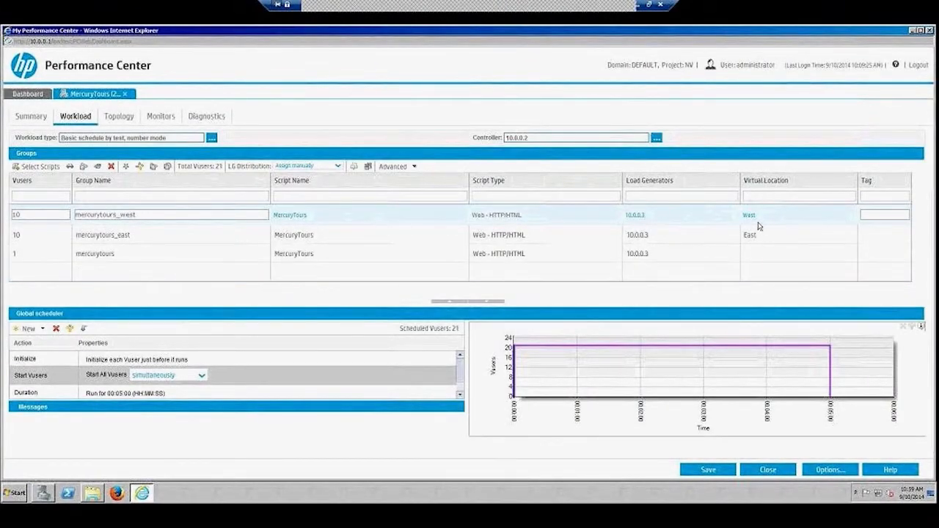
mouse_move(760, 225)
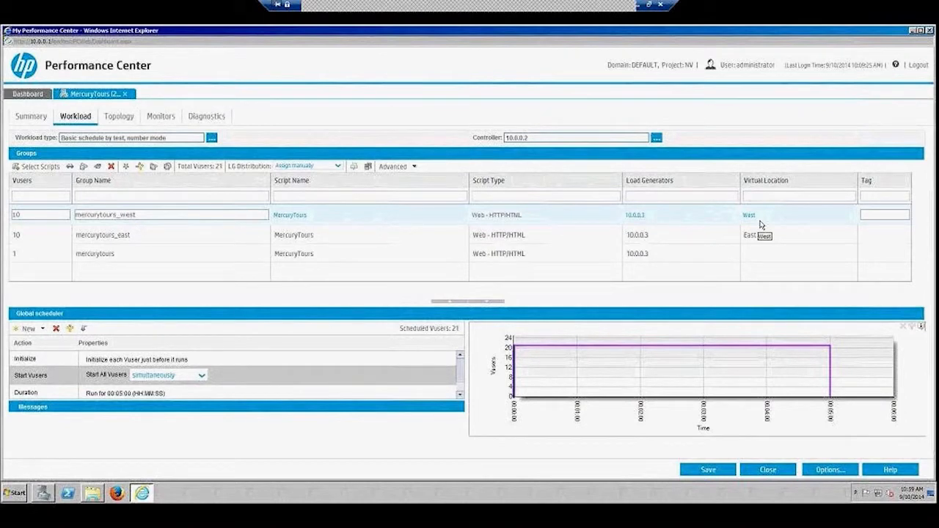
mouse_move(475, 299)
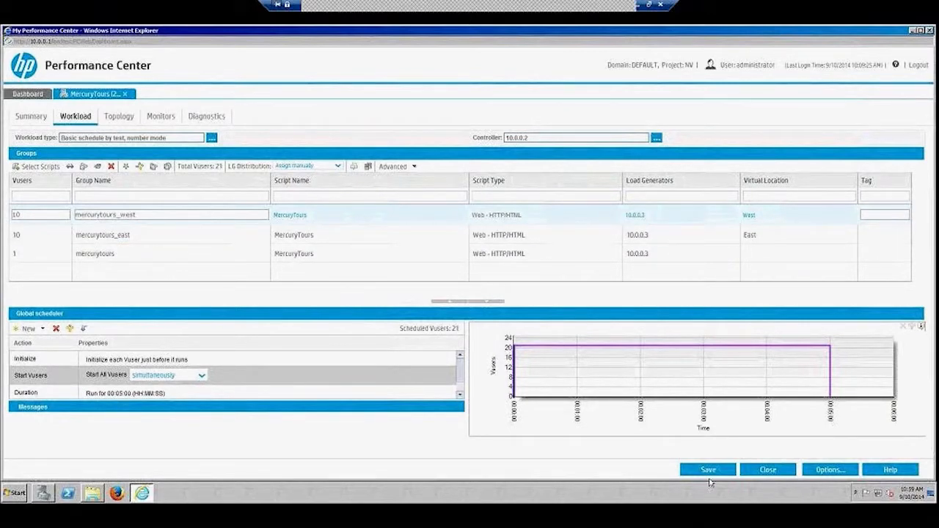
Save the workload, close the test, and launch a MercuryTours run in the new timeslot
left_click(707, 469)
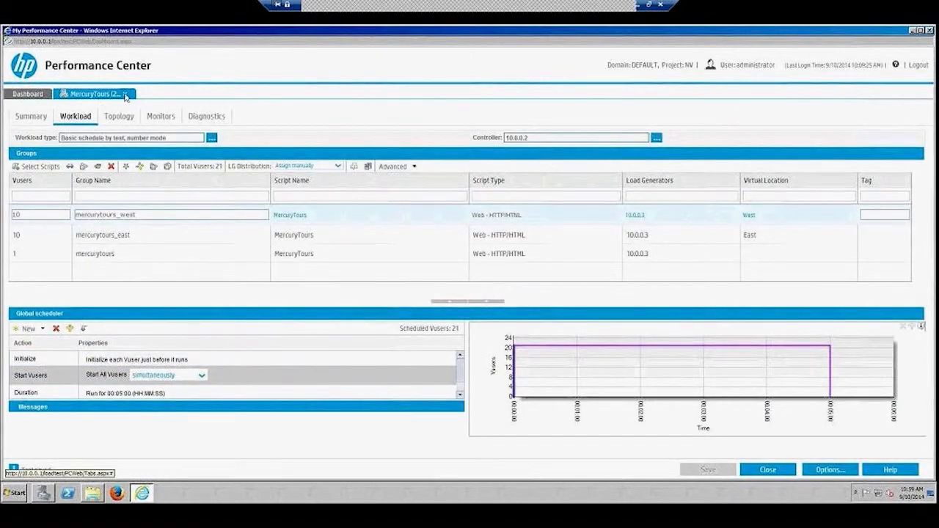
left_click(707, 469)
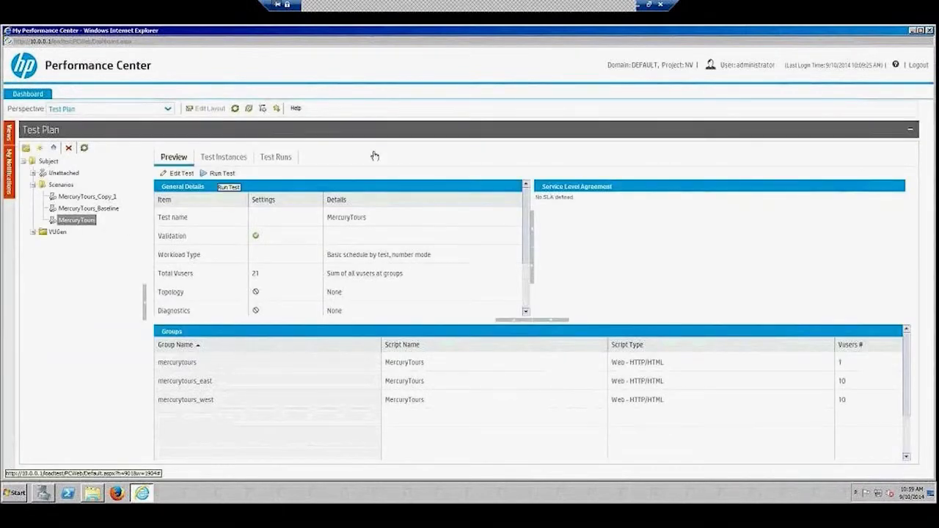
left_click(222, 173)
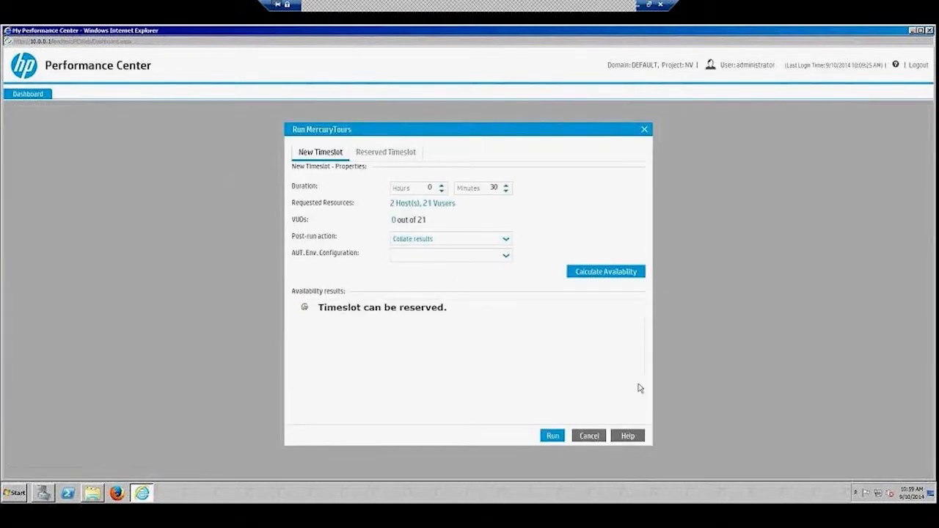
left_click(552, 435)
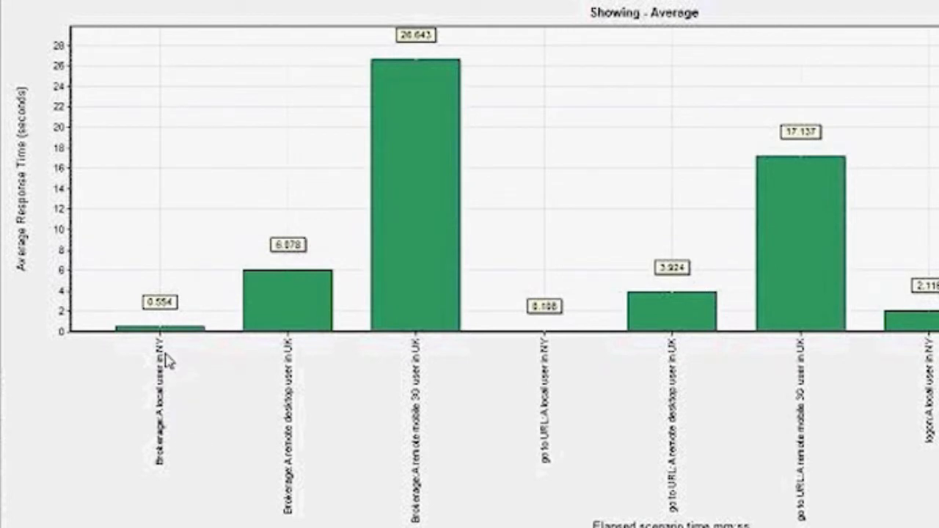
mouse_move(308, 381)
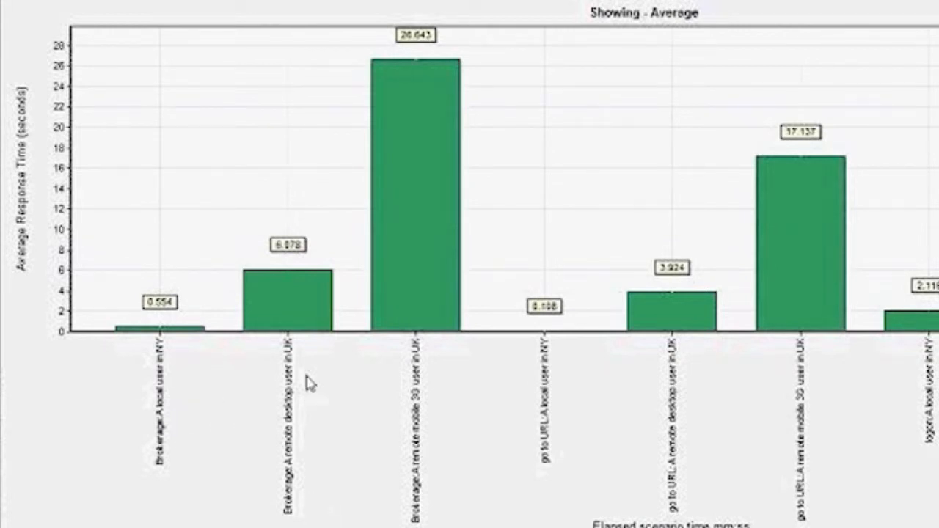
mouse_move(282, 360)
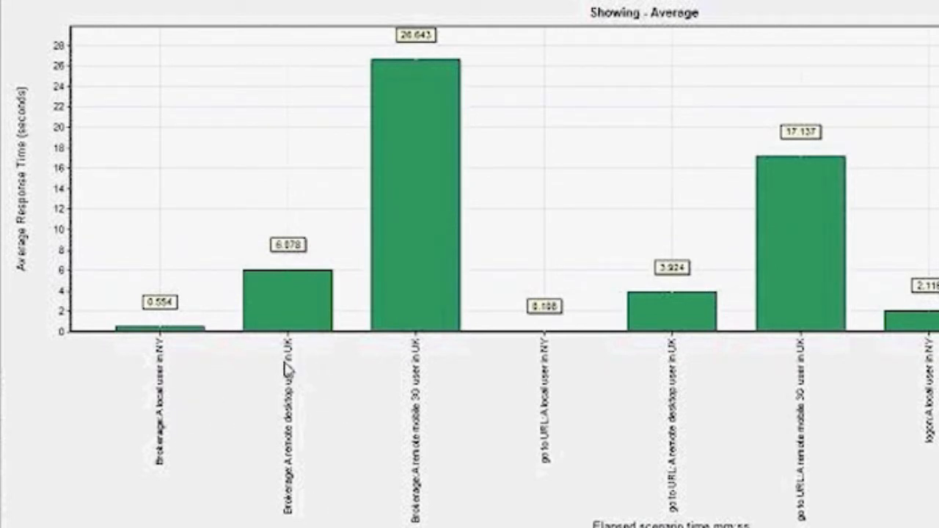
mouse_move(422, 358)
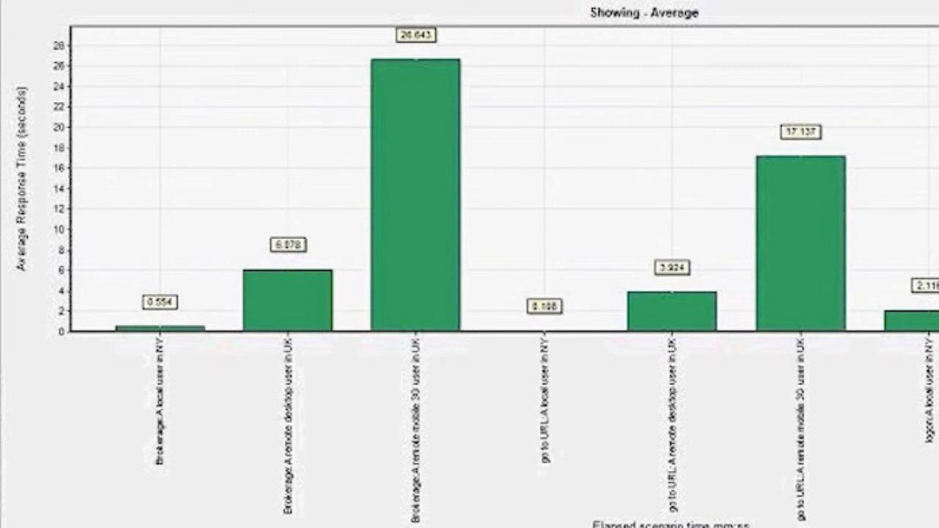
mouse_move(807, 411)
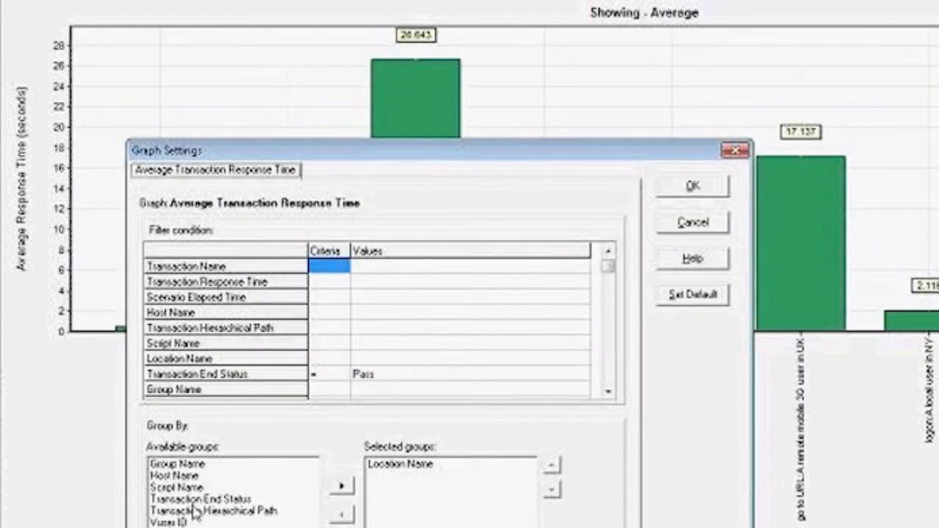
mouse_move(515, 420)
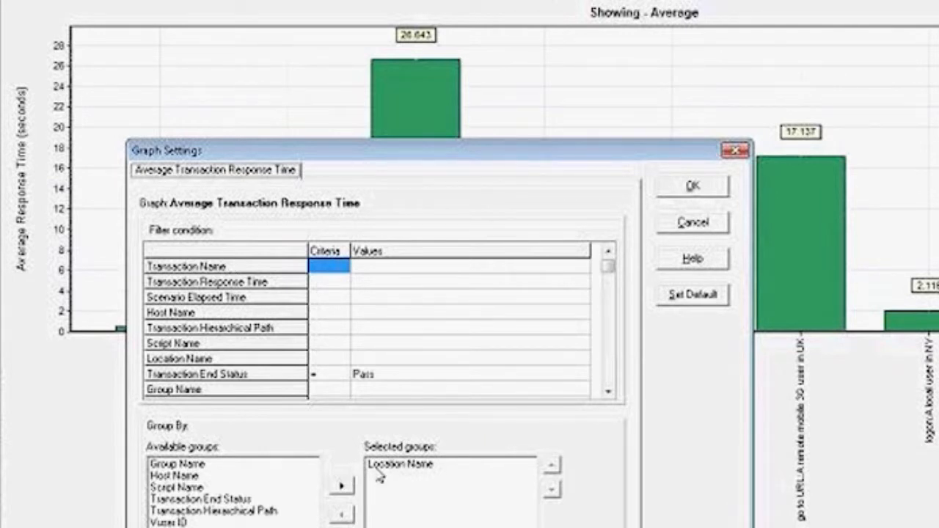
Close Graph Settings to show the response-time chart grouped by location name
left_click(690, 185)
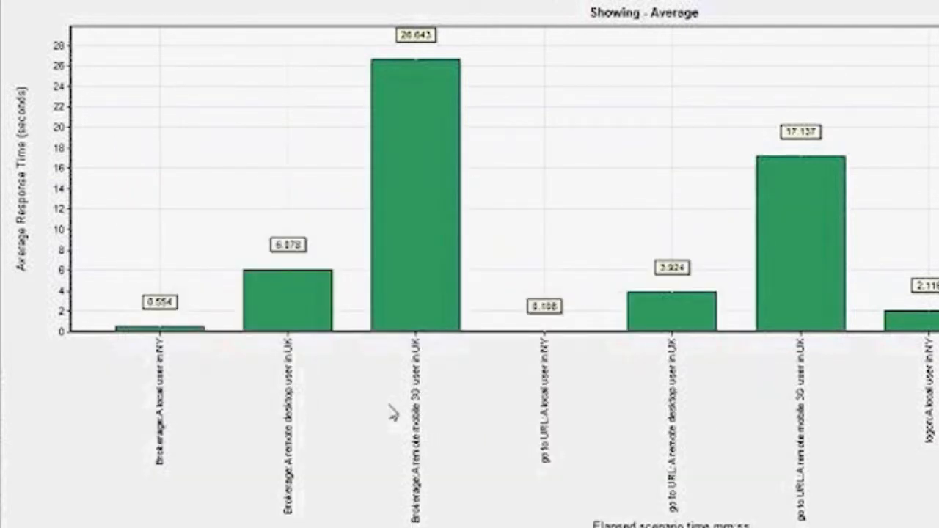
mouse_move(180, 363)
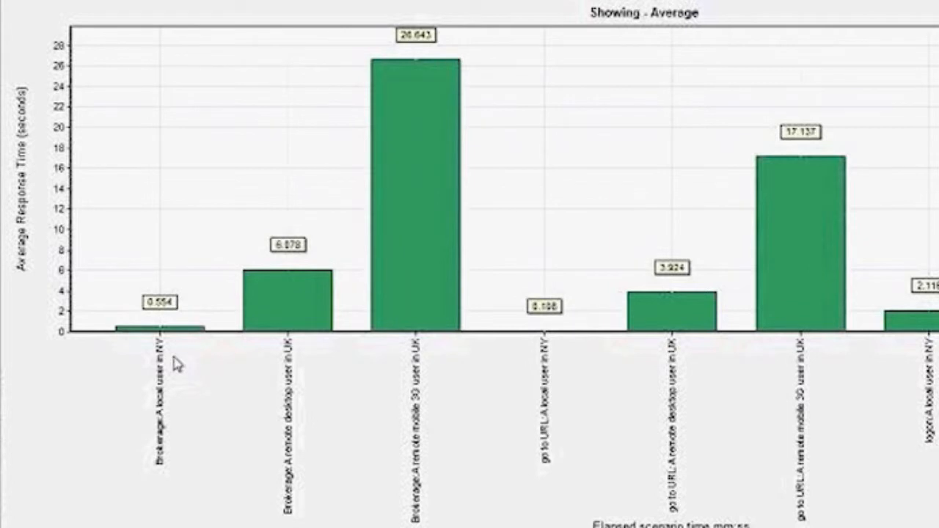
mouse_move(162, 321)
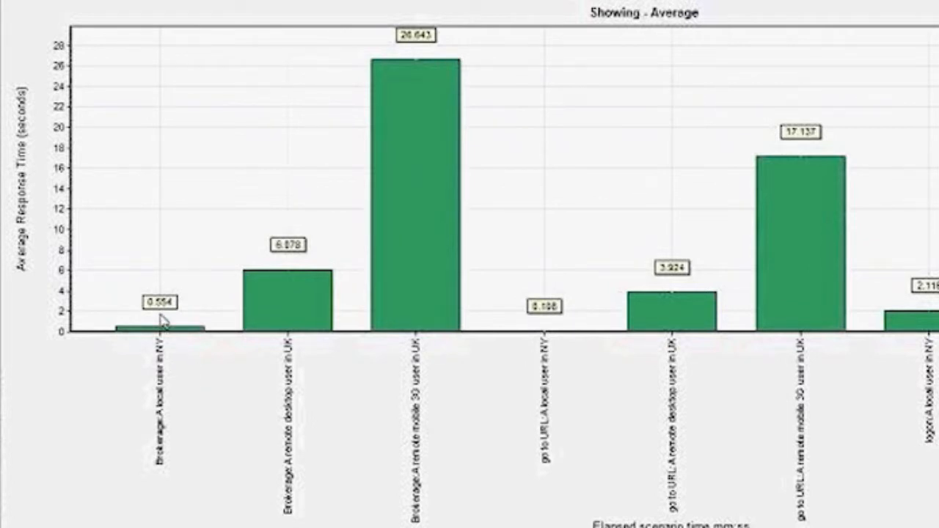
mouse_move(182, 403)
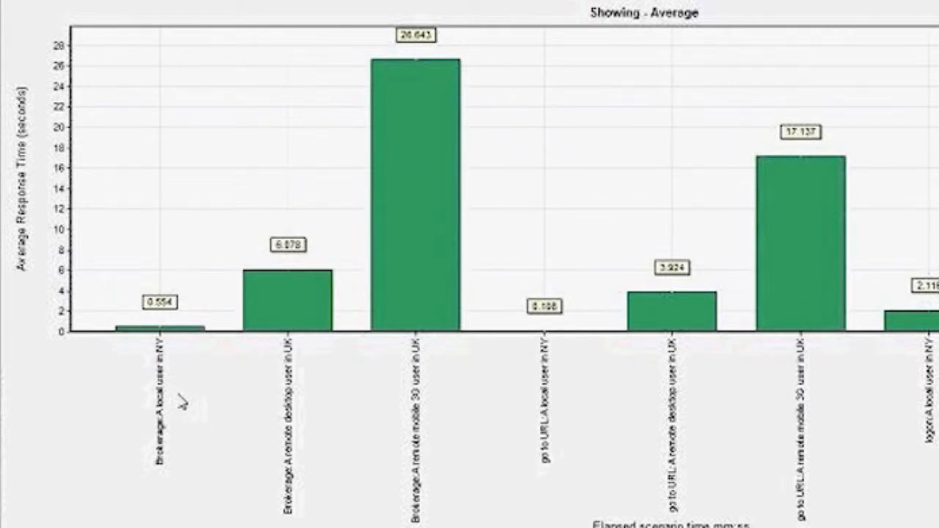
mouse_move(183, 304)
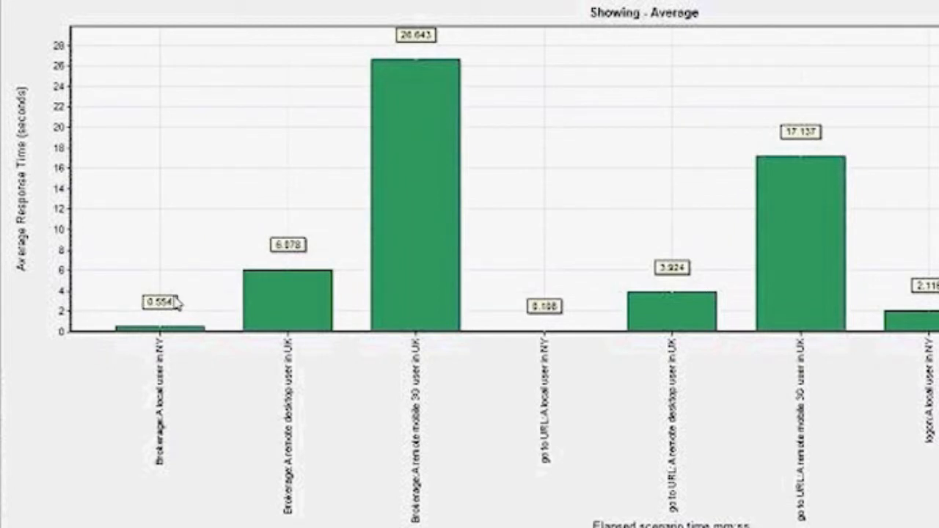
mouse_move(130, 416)
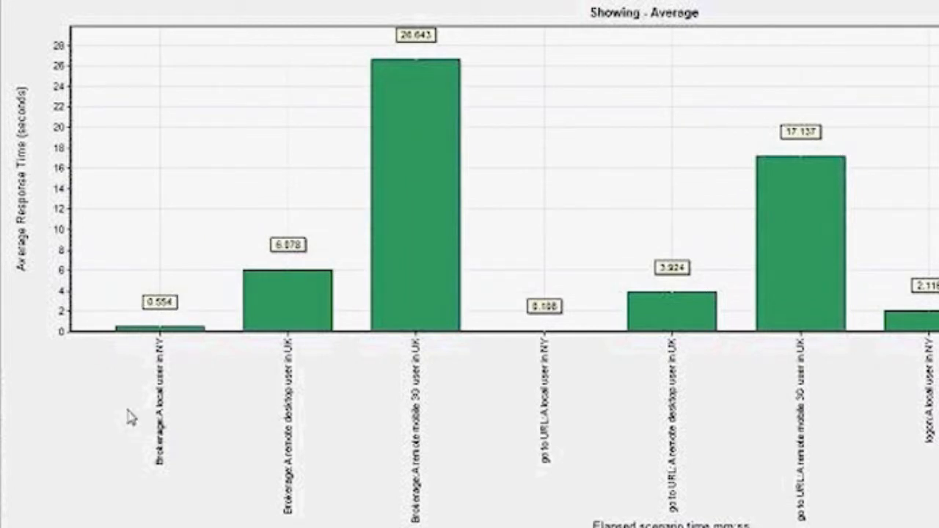
mouse_move(164, 339)
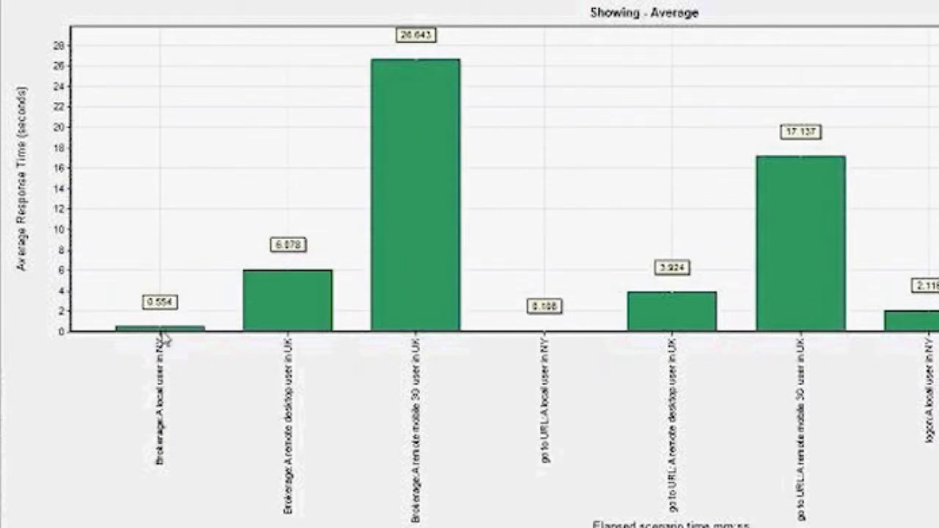
mouse_move(158, 308)
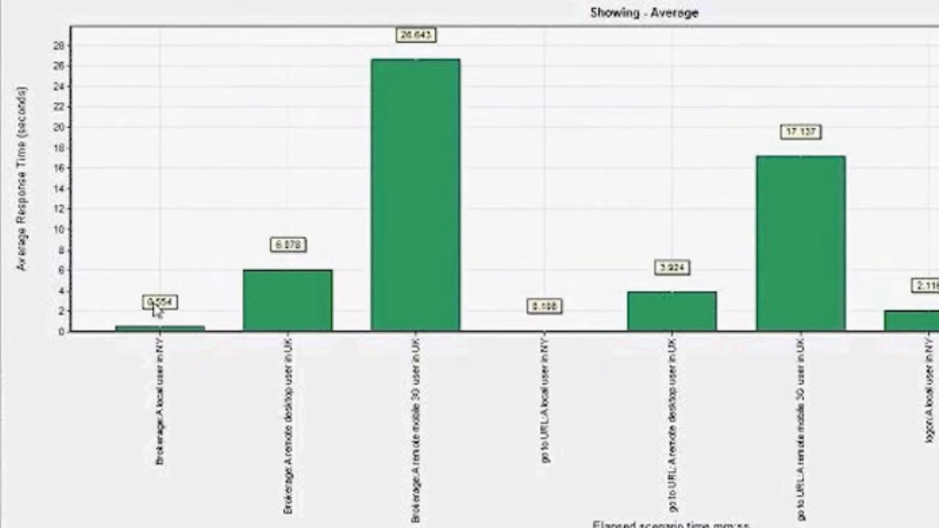
mouse_move(345, 389)
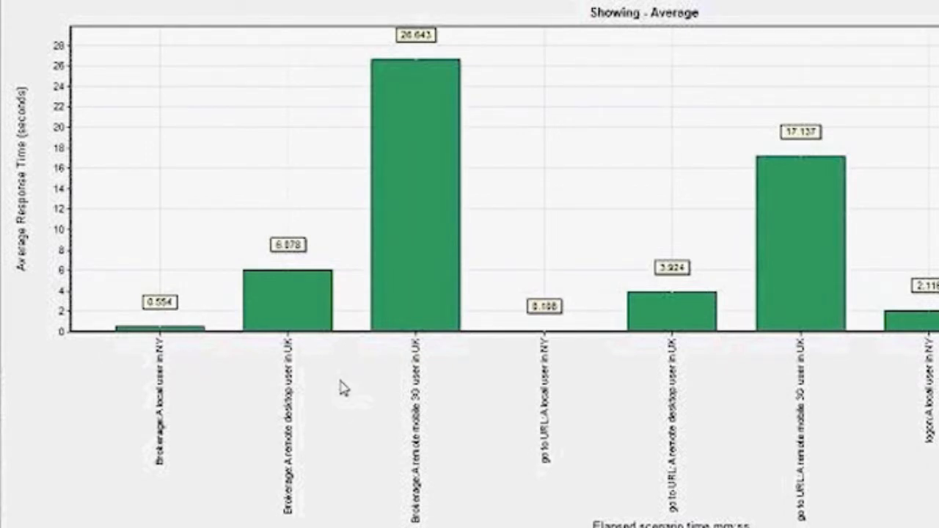
mouse_move(261, 247)
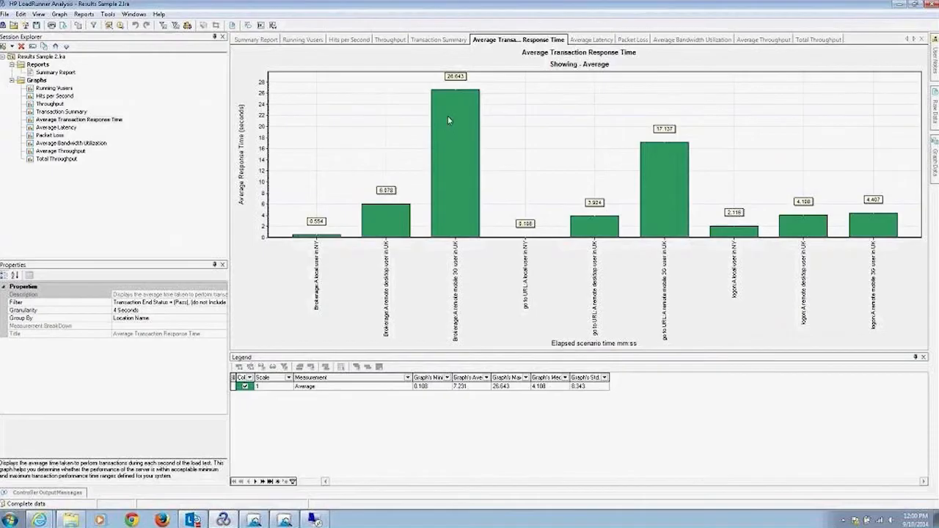
mouse_move(376, 314)
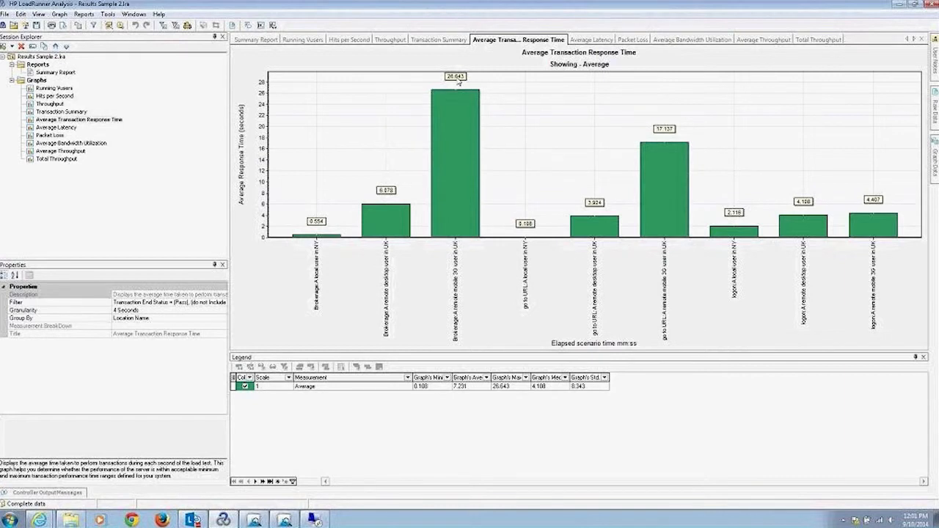
mouse_move(450, 160)
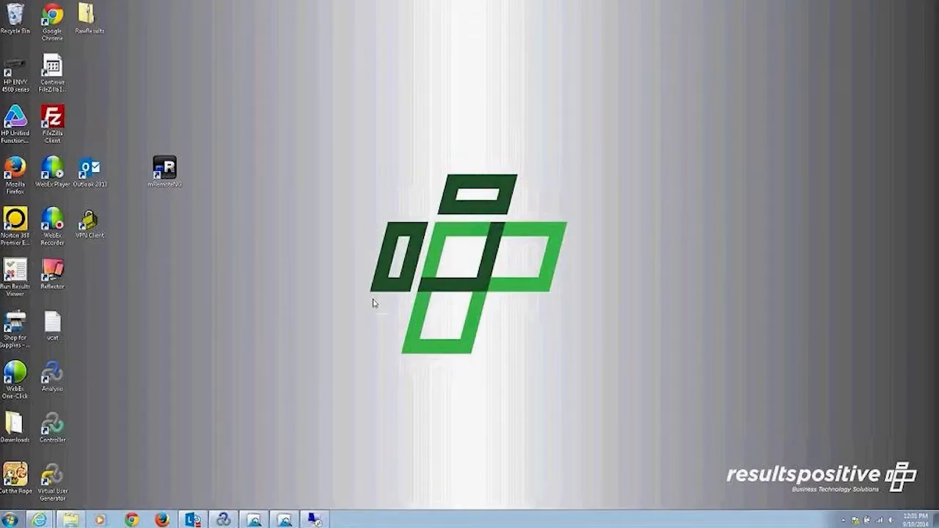
mouse_move(344, 318)
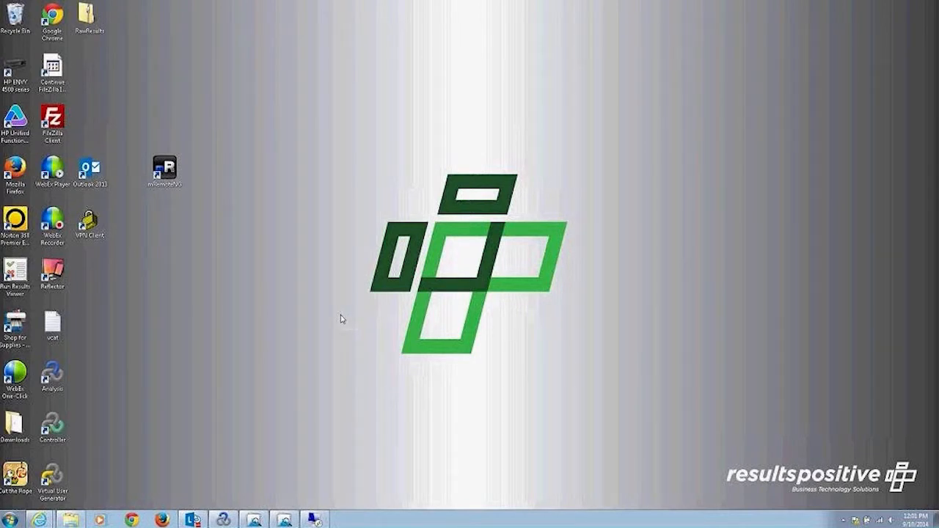
left_click(253, 519)
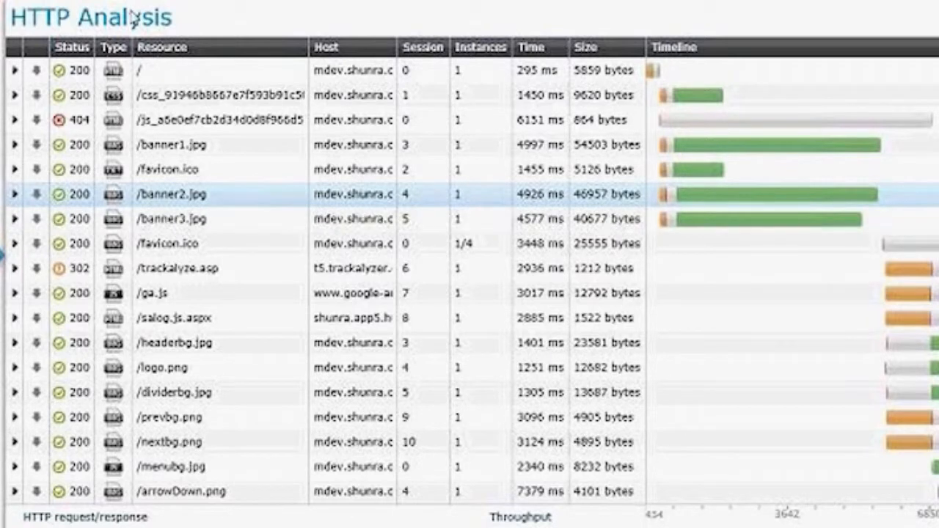
mouse_move(300, 498)
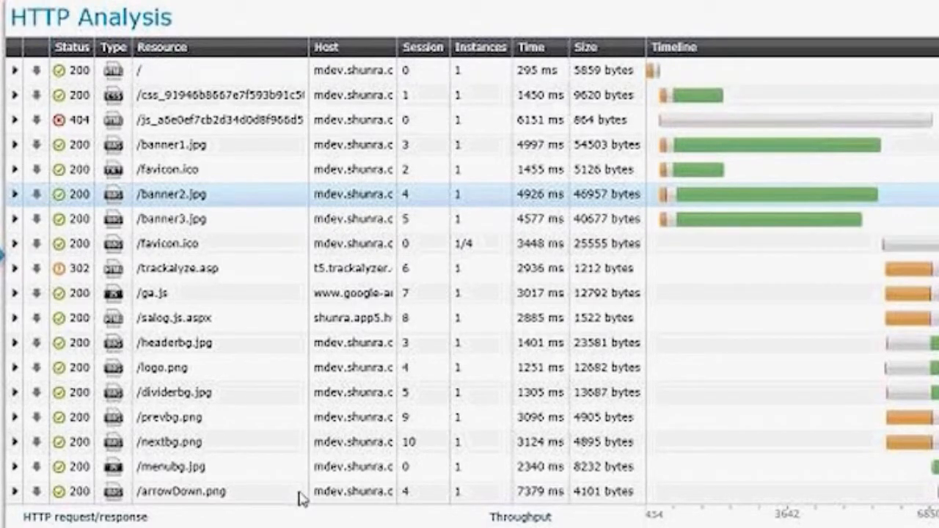
mouse_move(730, 94)
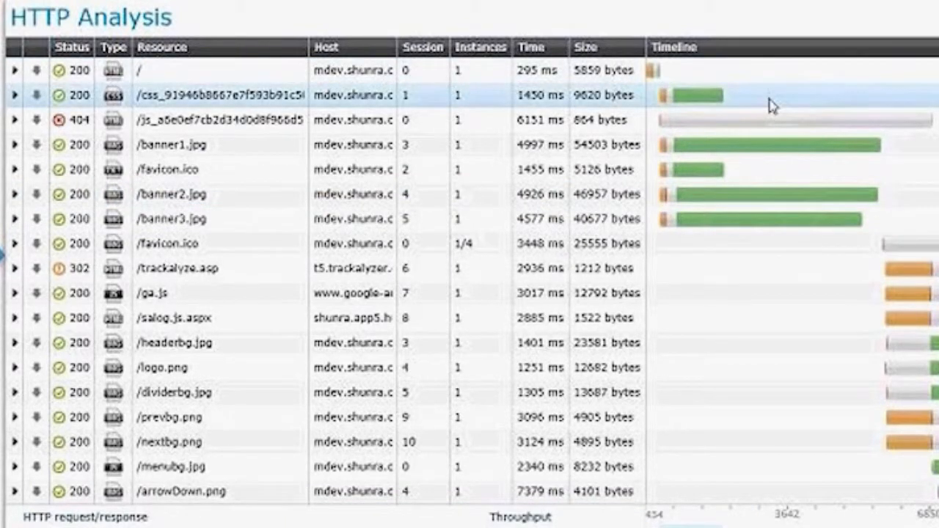
mouse_move(762, 105)
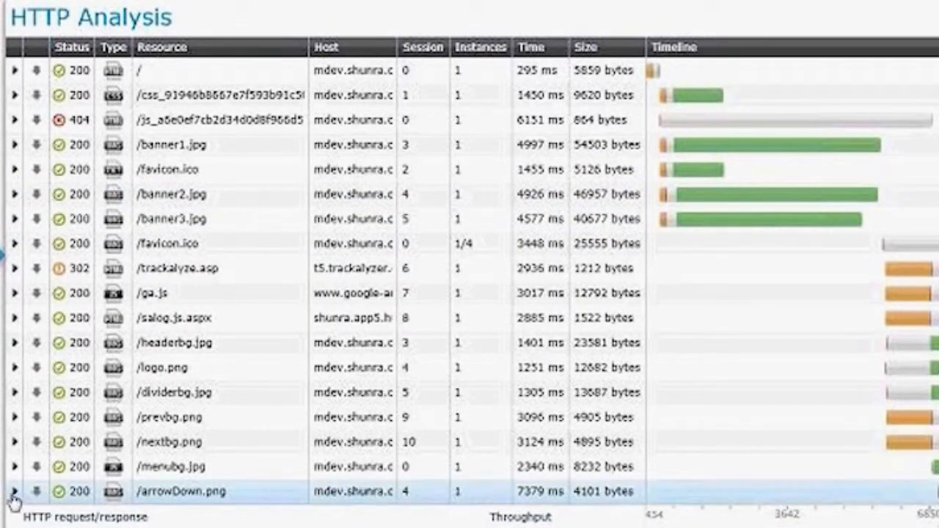
Expand the /arrowDown.png request row and view its Response Content
left_click(13, 491)
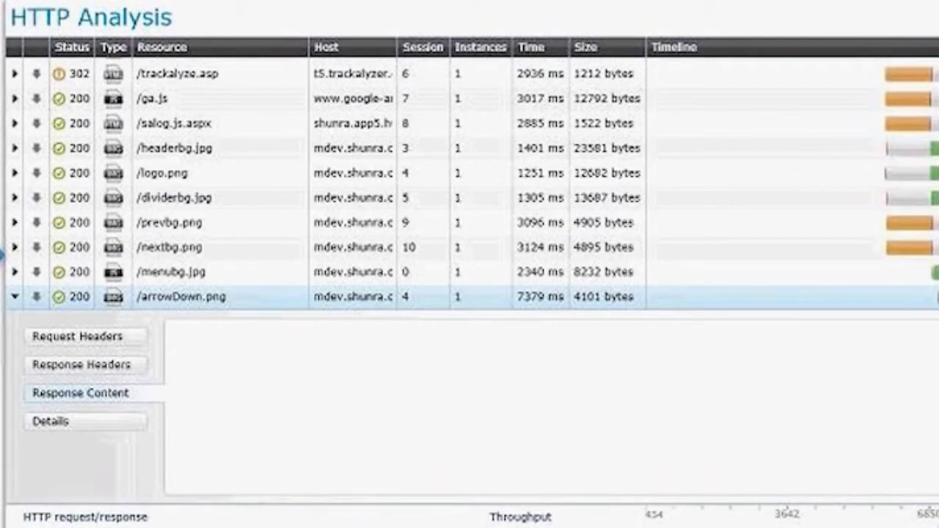
left_click(50, 421)
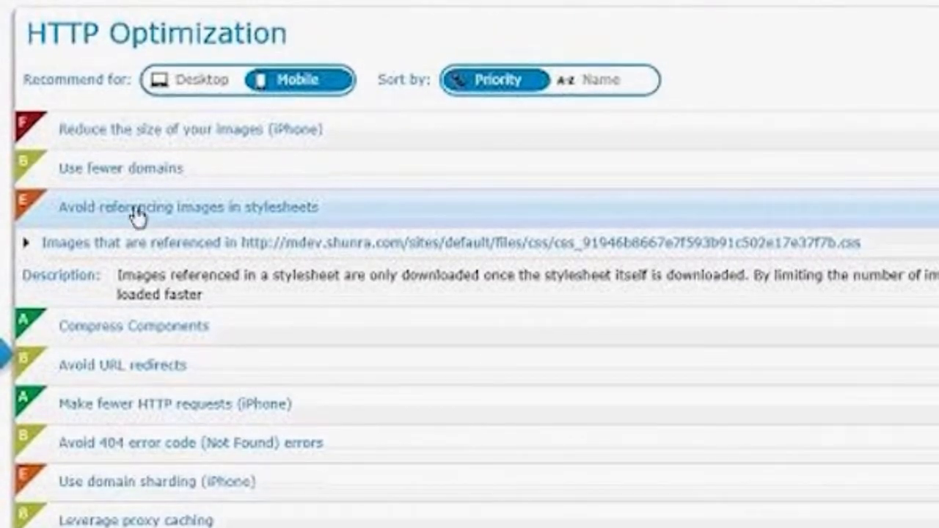
mouse_move(30, 132)
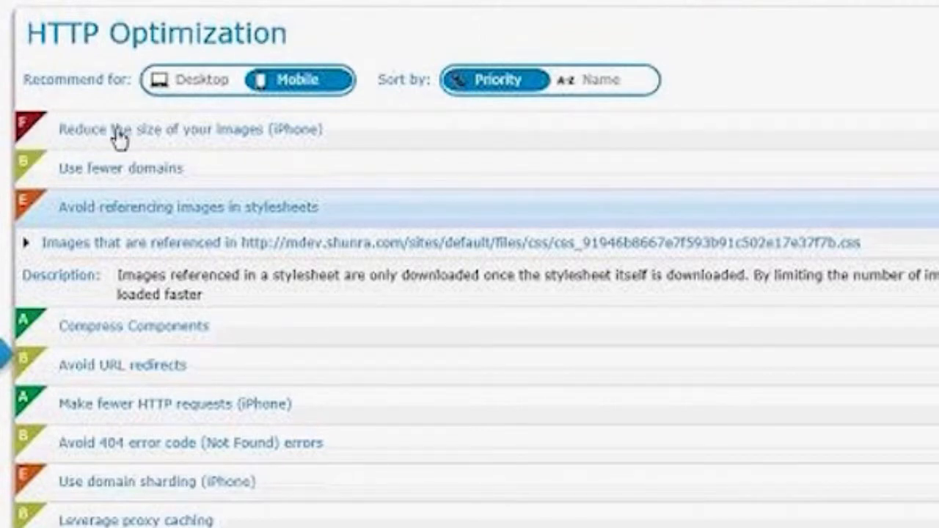
Expand 'Reduce the size of your images' and list the images under 'Avoid referencing images in stylesheets'
left_click(191, 130)
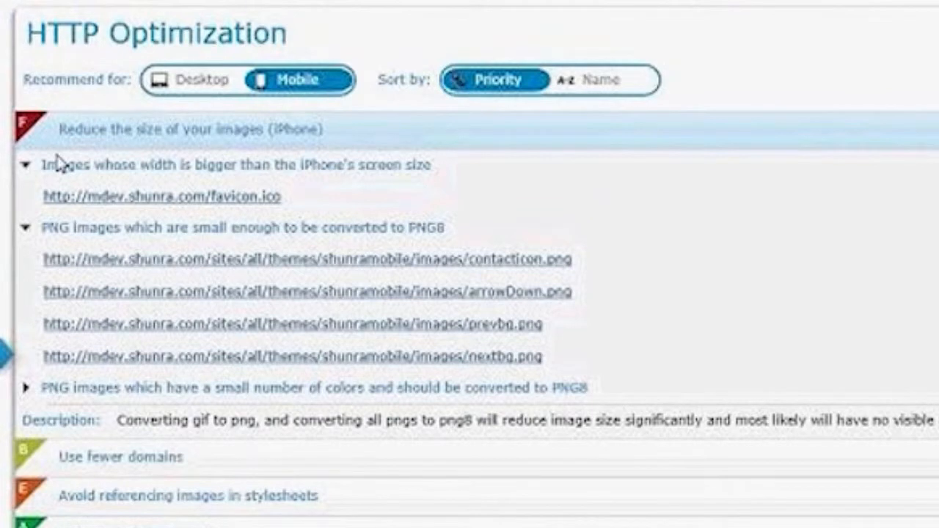
mouse_move(74, 209)
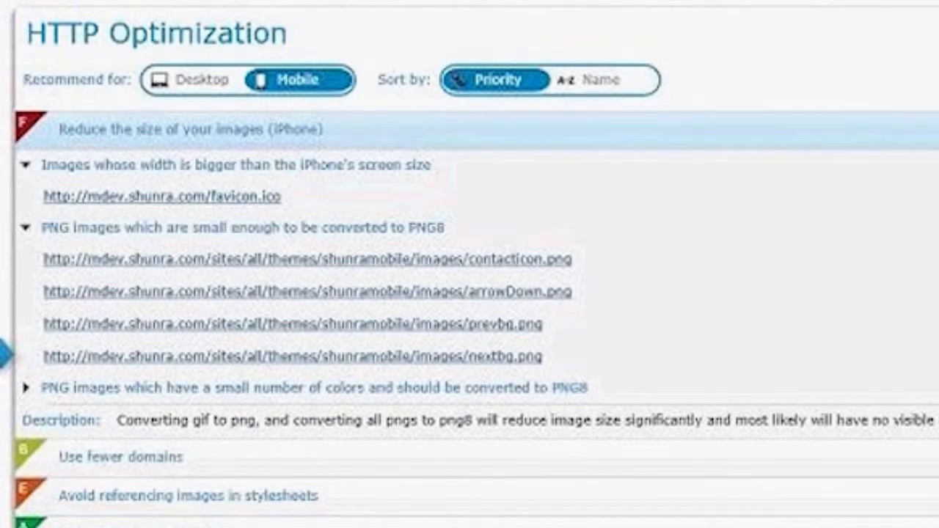
mouse_move(66, 209)
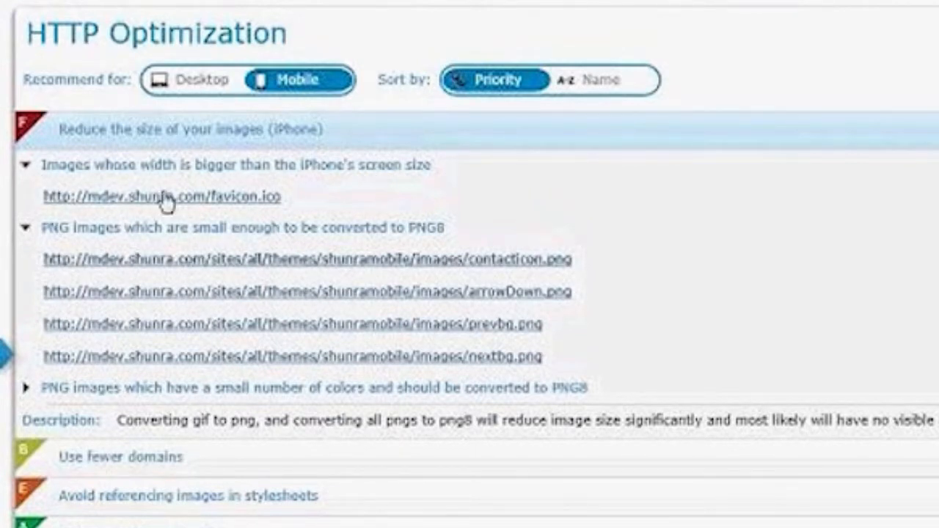
mouse_move(489, 156)
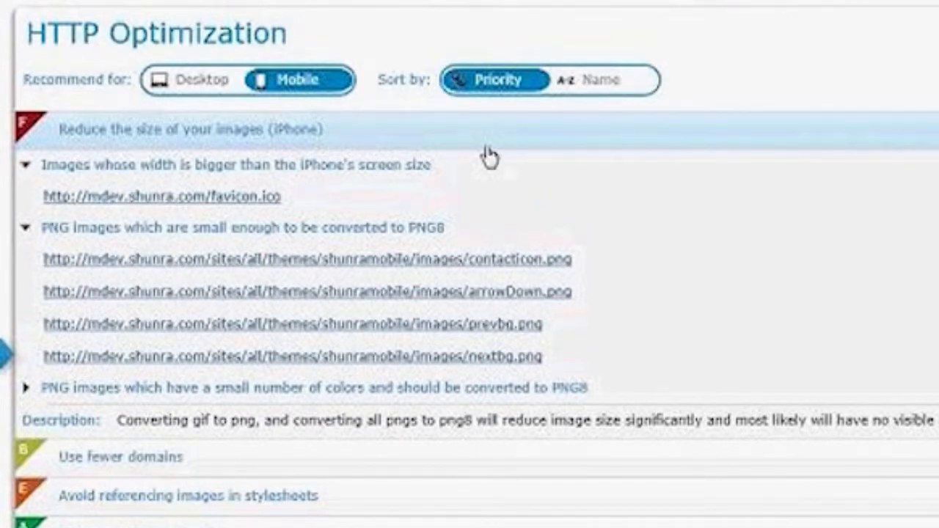
mouse_move(333, 216)
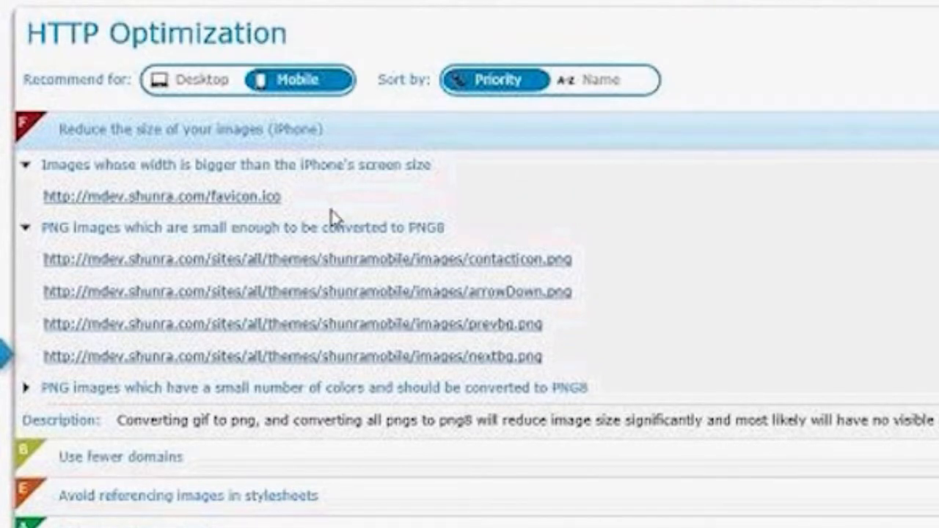
mouse_move(81, 183)
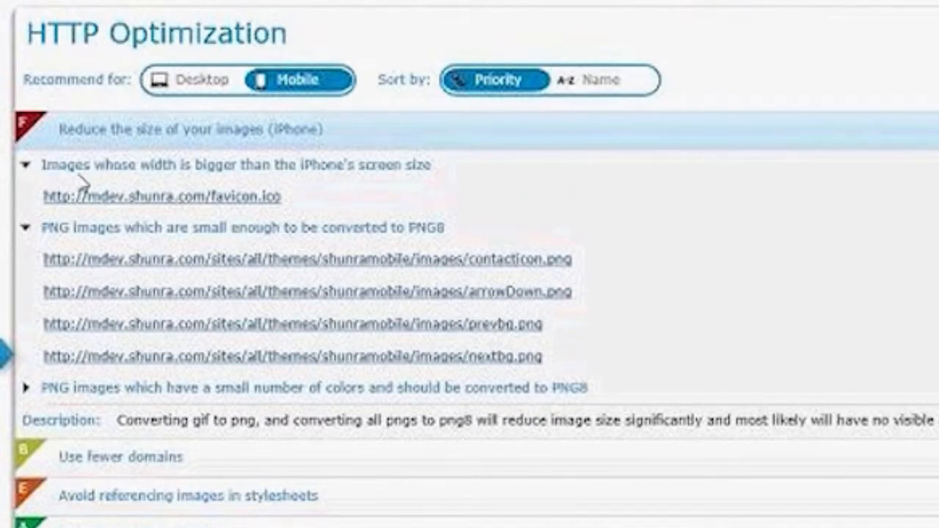
mouse_move(70, 213)
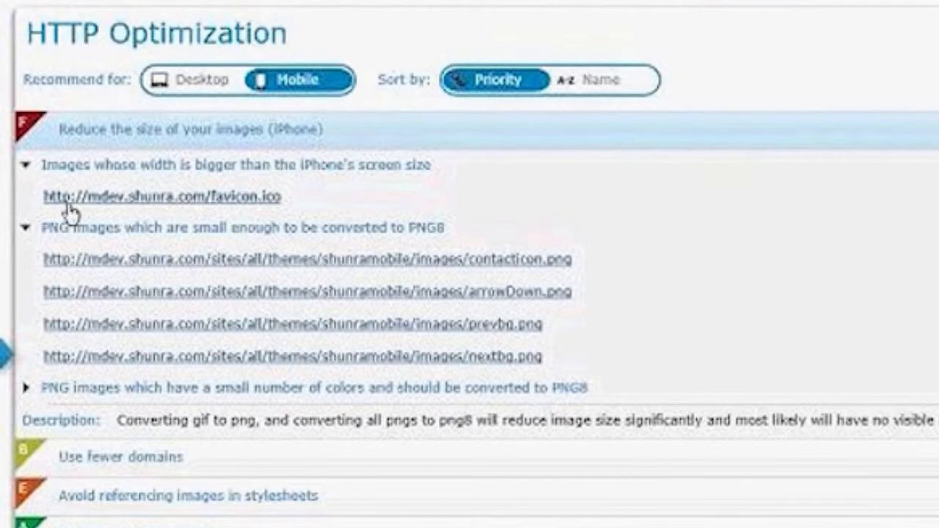
mouse_move(169, 216)
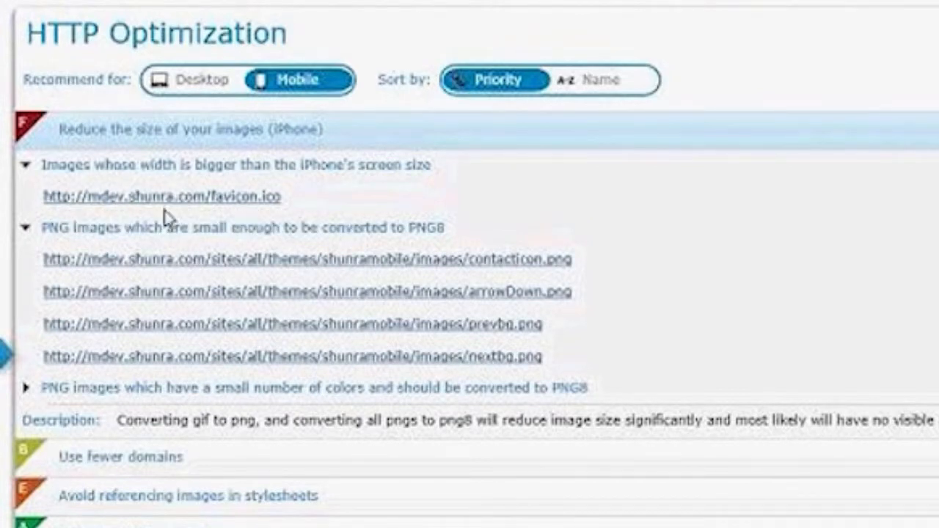
mouse_move(37, 249)
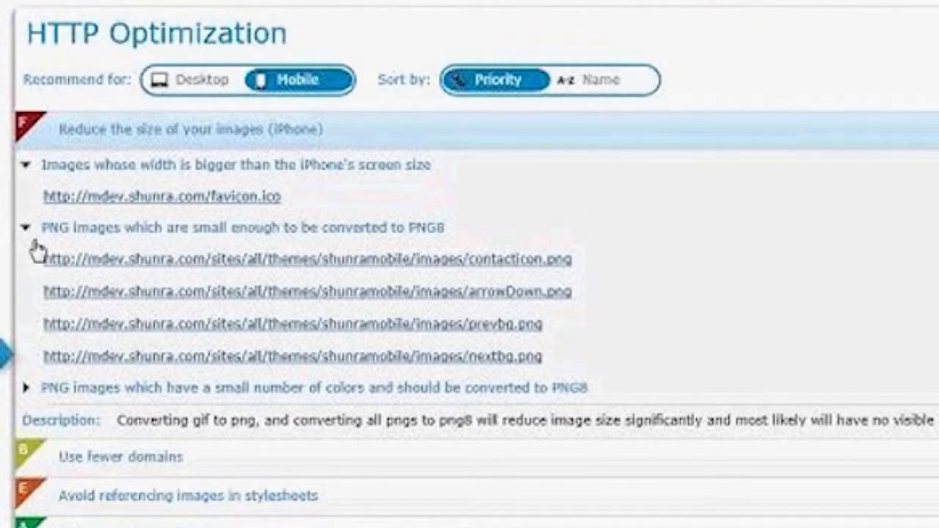
mouse_move(316, 246)
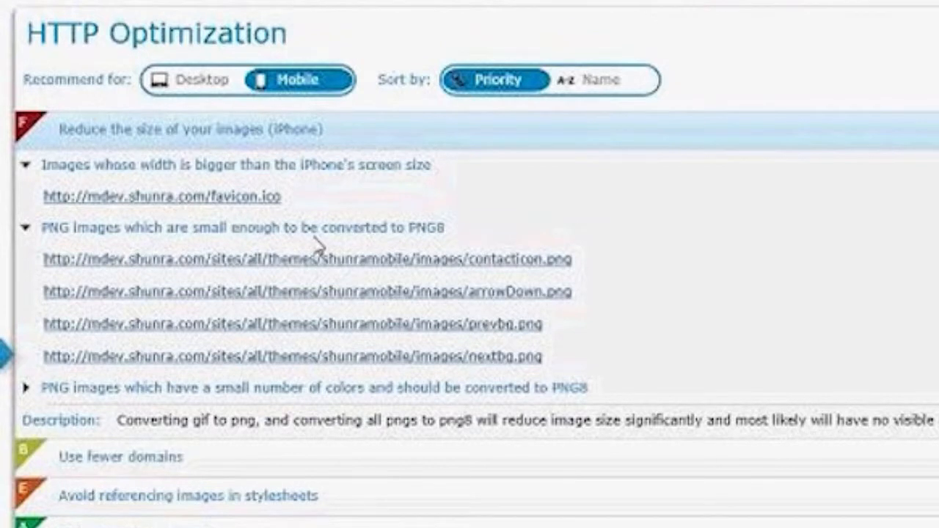
mouse_move(433, 416)
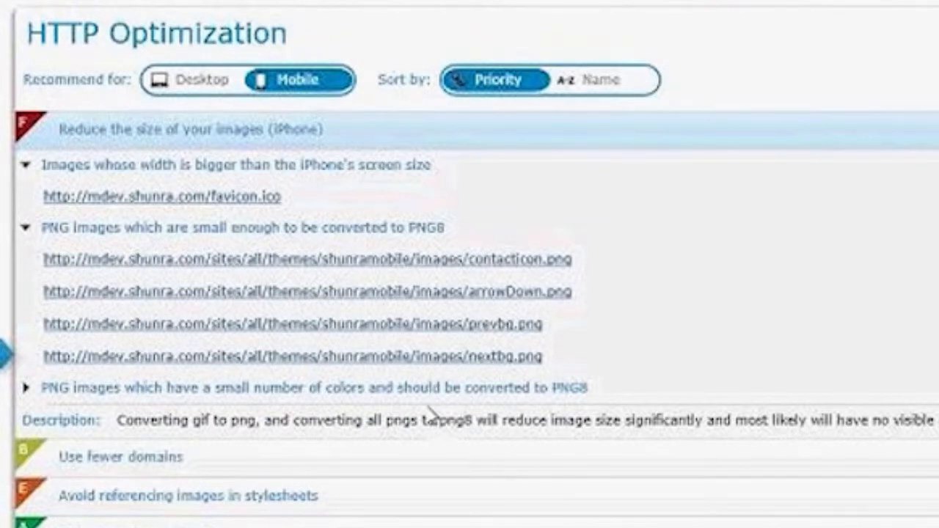
mouse_move(109, 506)
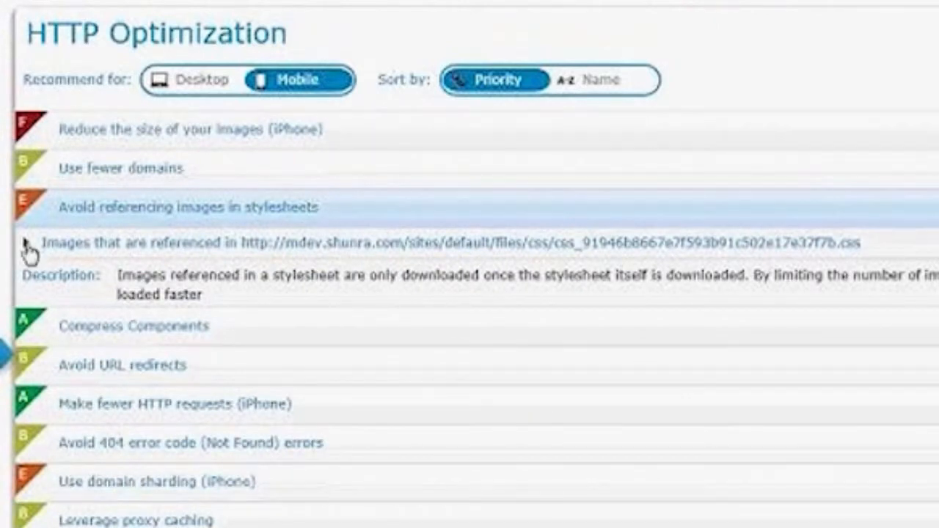
left_click(24, 243)
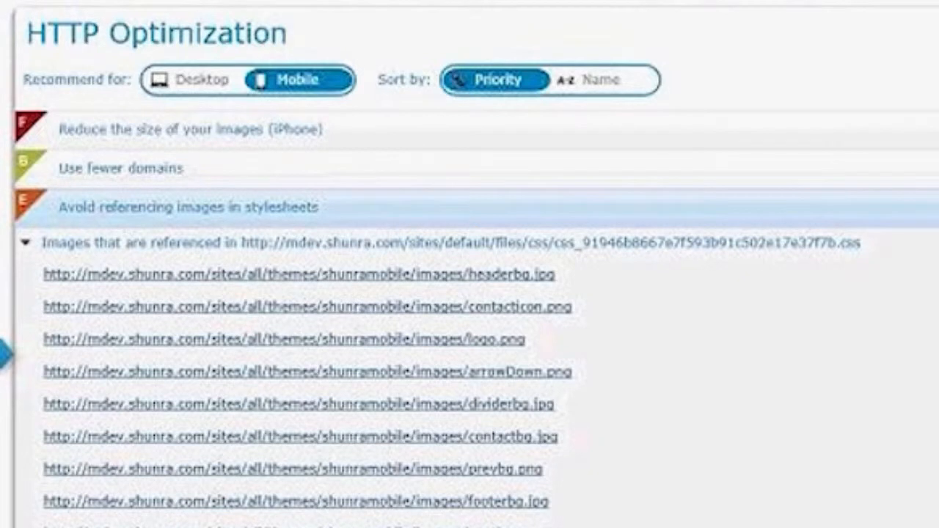
left_click(183, 207)
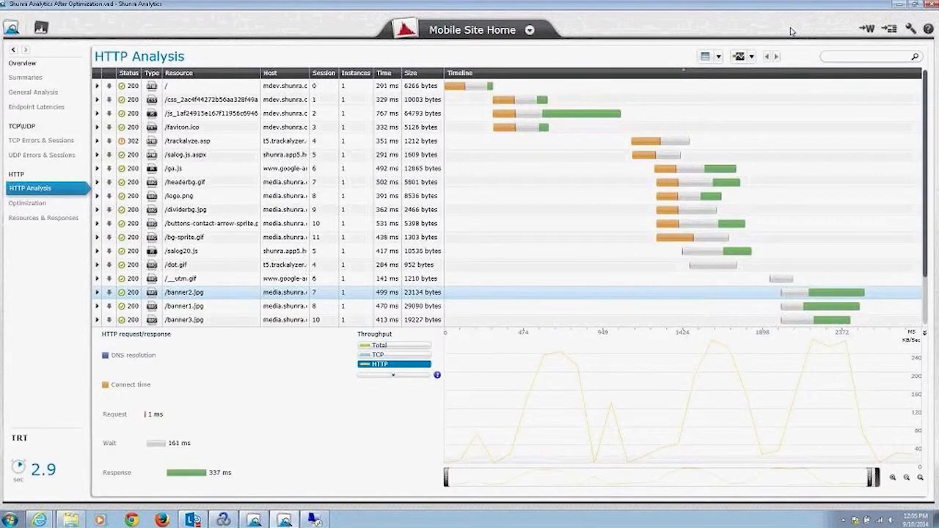
mouse_move(53, 453)
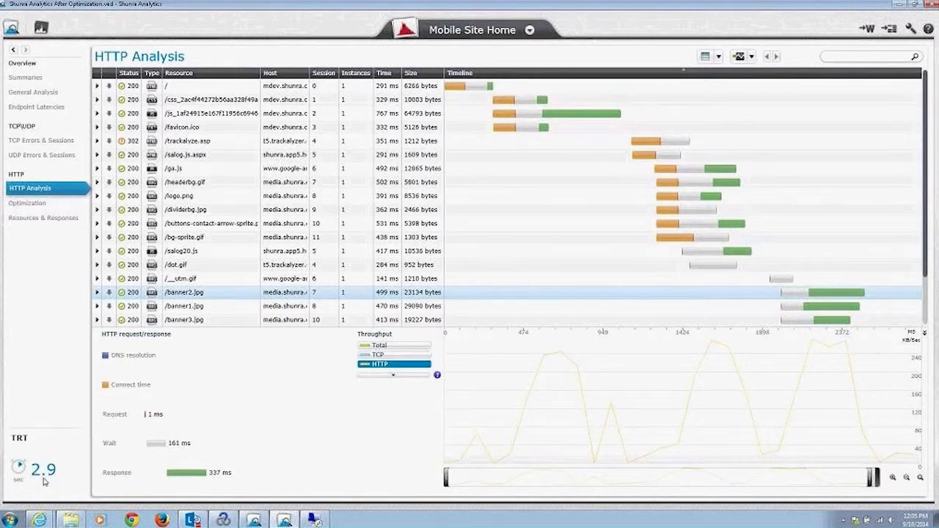
mouse_move(40, 389)
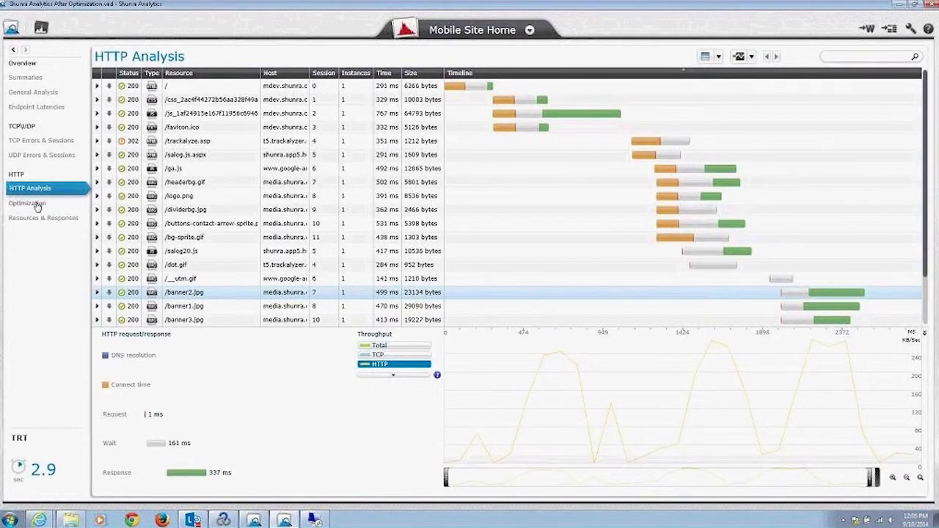
View the after-optimization capture's recommendations (2.9 s vs 19.8 s), then close the comparison windows
left_click(27, 203)
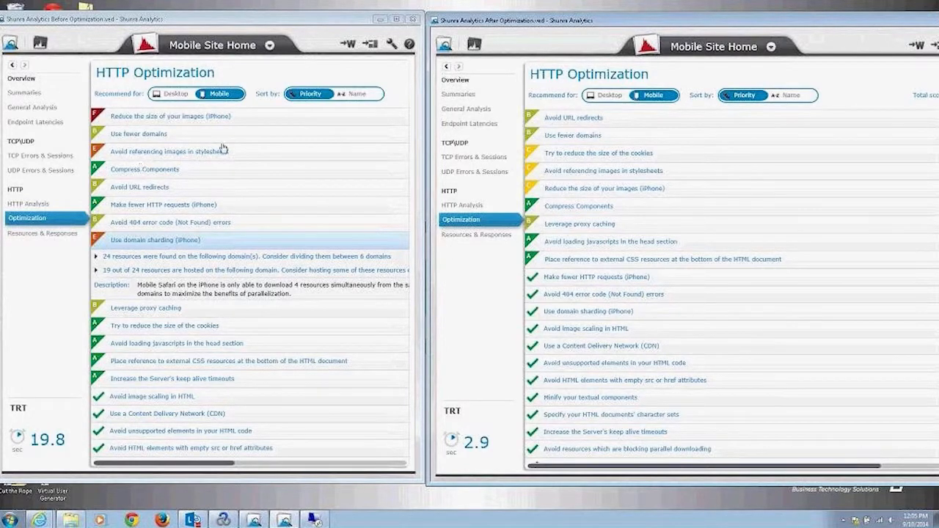
mouse_move(174, 144)
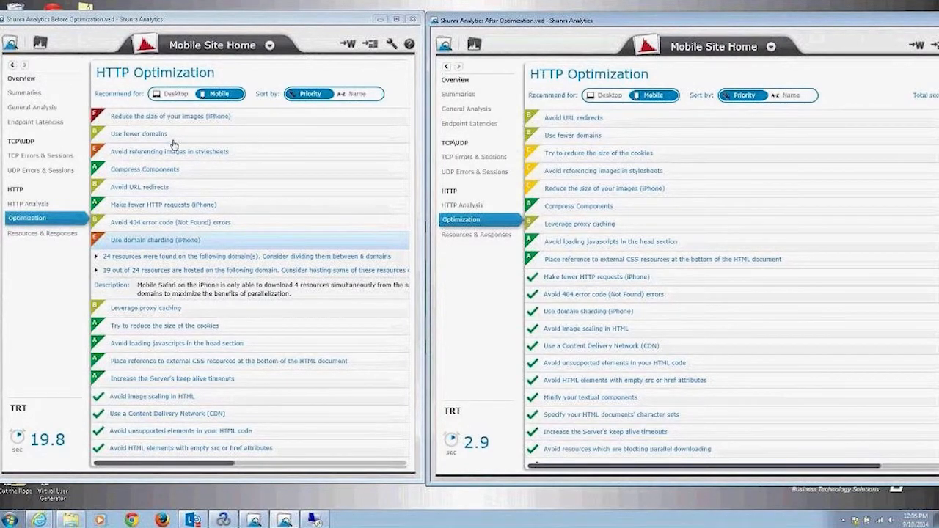
mouse_move(302, 178)
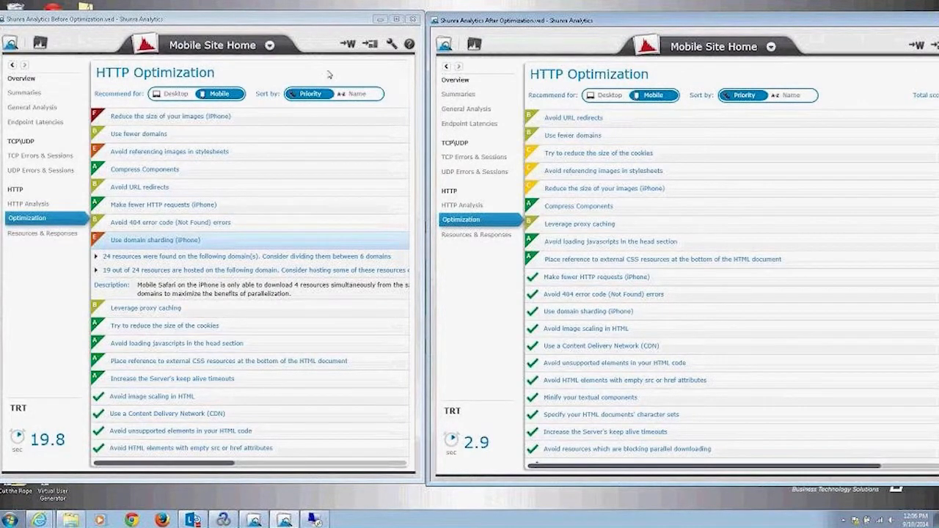
left_click(410, 18)
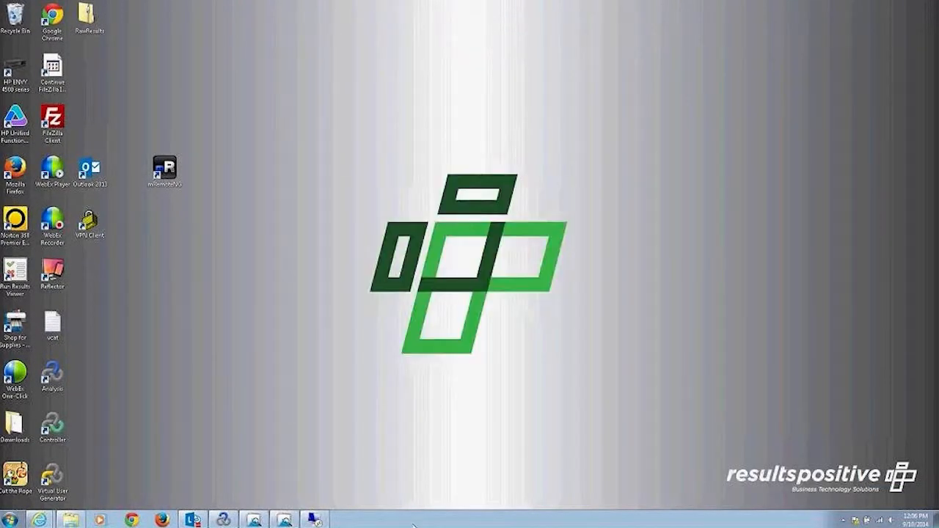
mouse_move(205, 401)
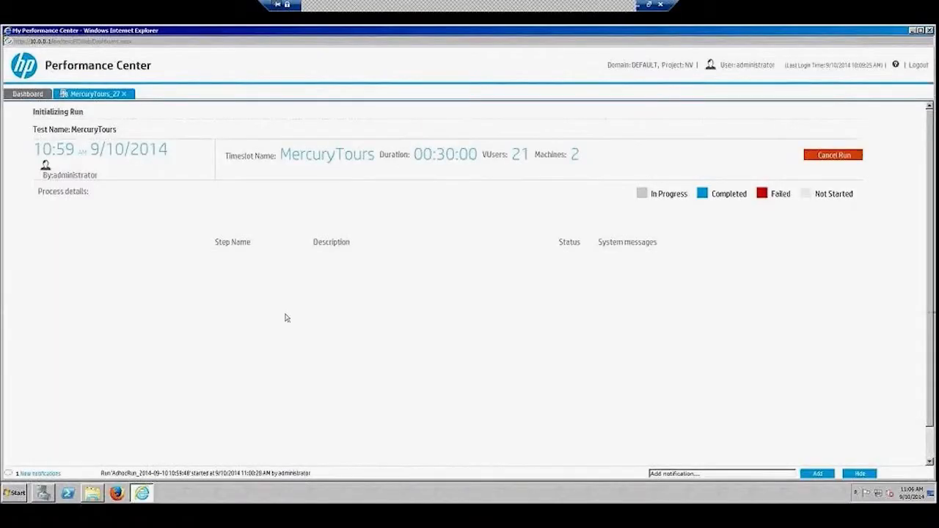
mouse_move(512, 400)
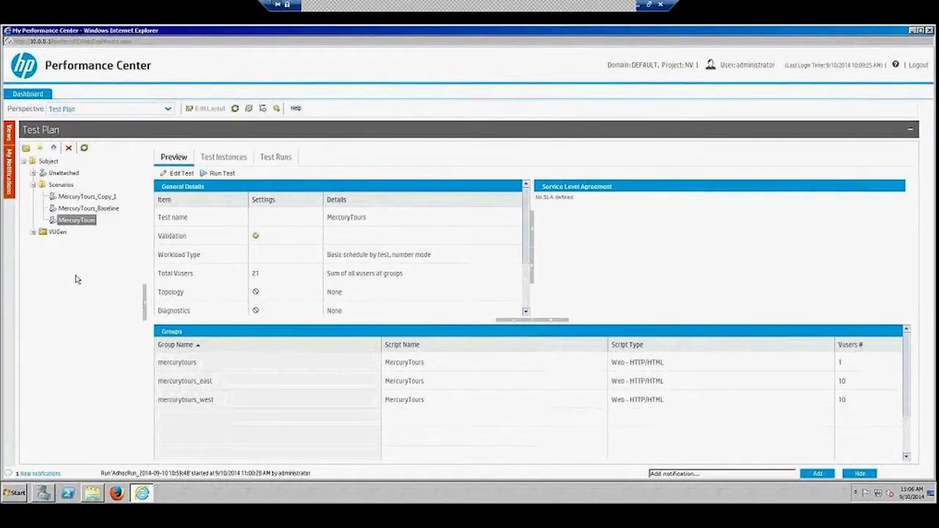
mouse_move(252, 186)
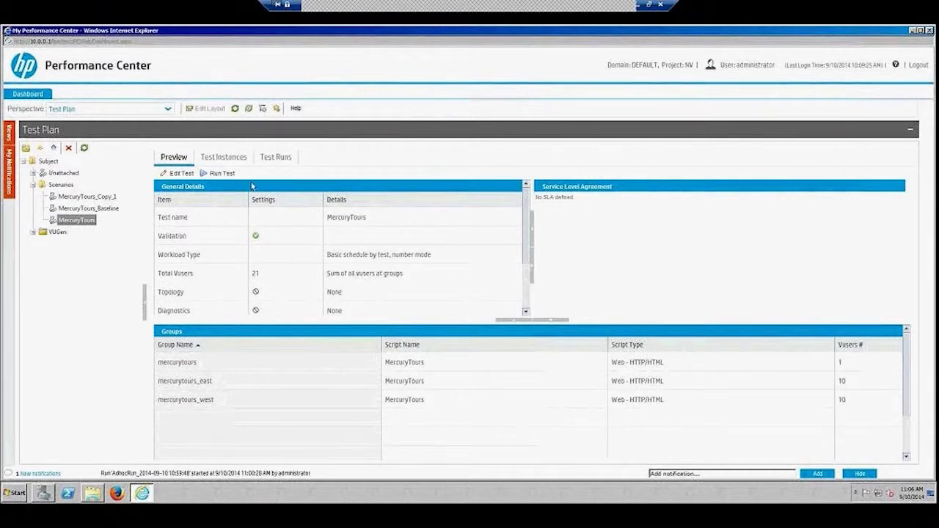
List MercuryTours test runs and show run 13's result files (output.mdb.zip, RawResults.zip)
left_click(275, 157)
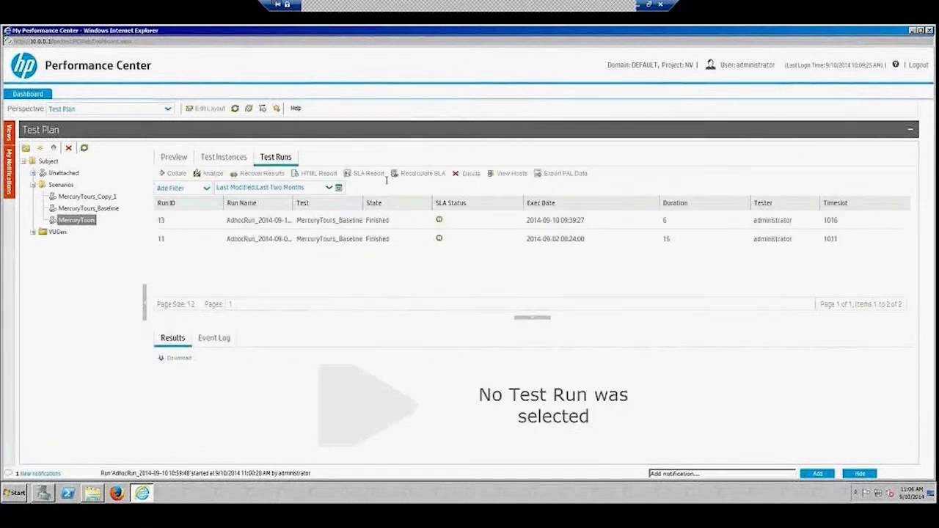
left_click(330, 238)
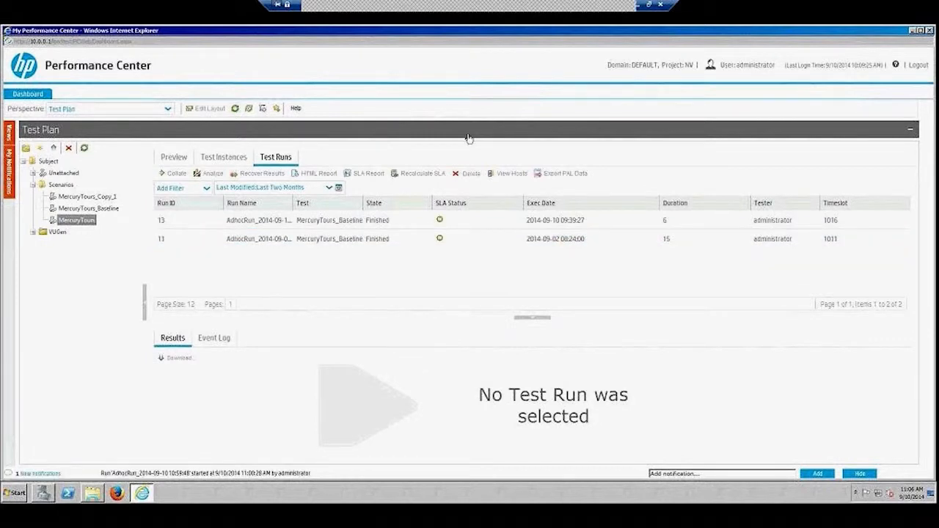
left_click(256, 220)
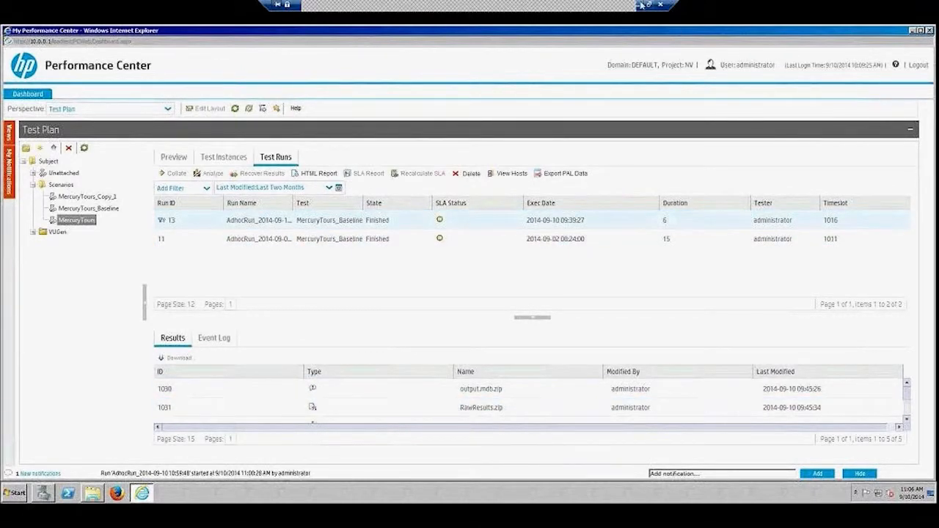
left_click(659, 5)
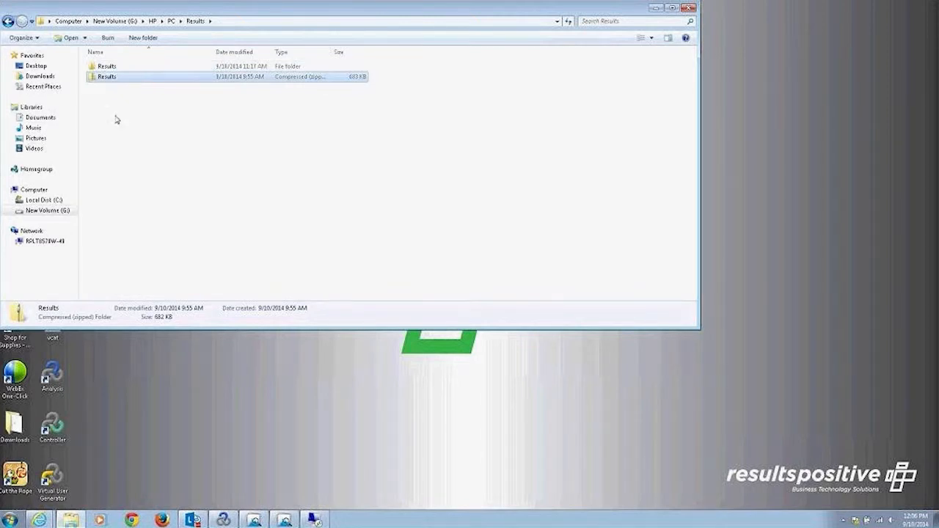
Open the extracted Results folder and launch the Results .lra session in Analysis
double_click(107, 66)
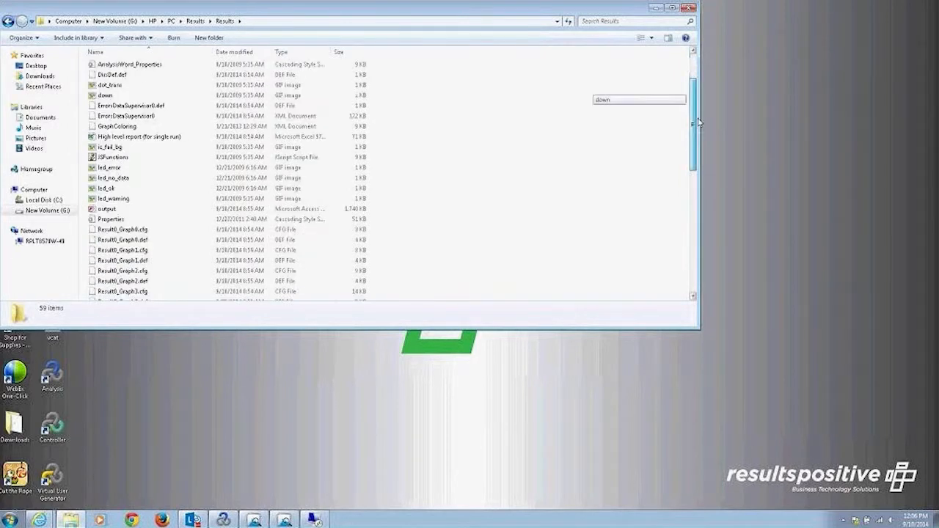
scroll("down", 3)
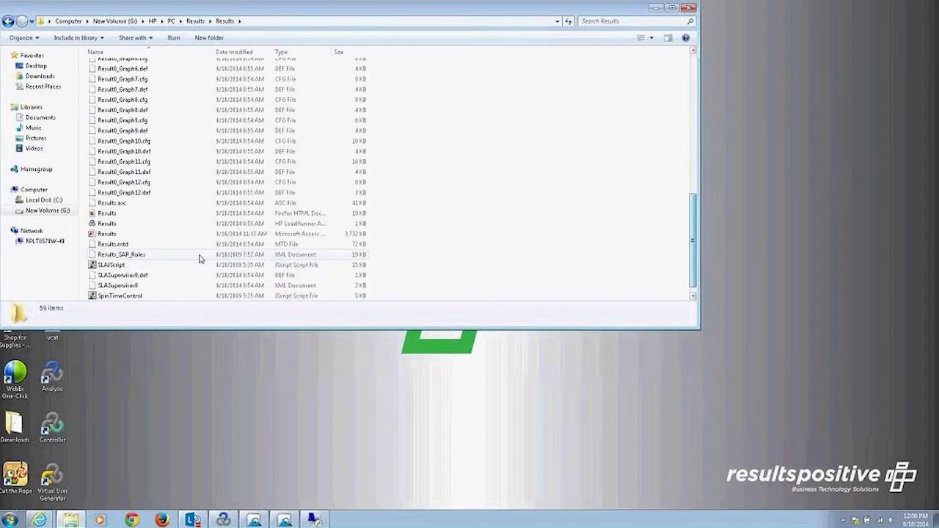
double_click(107, 223)
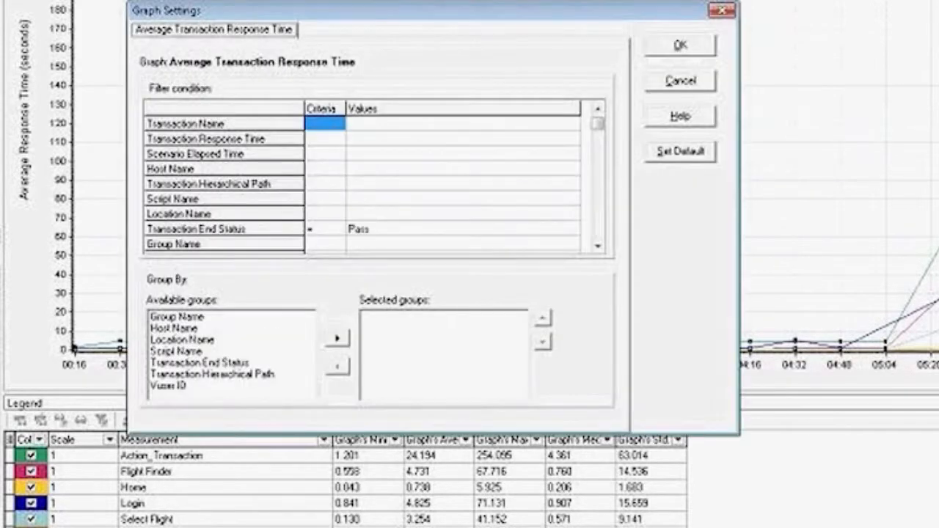
Group by Location Name and exclude Action_Transaction, vuser_end_Transaction and vuser_init_Transaction
left_click(182, 339)
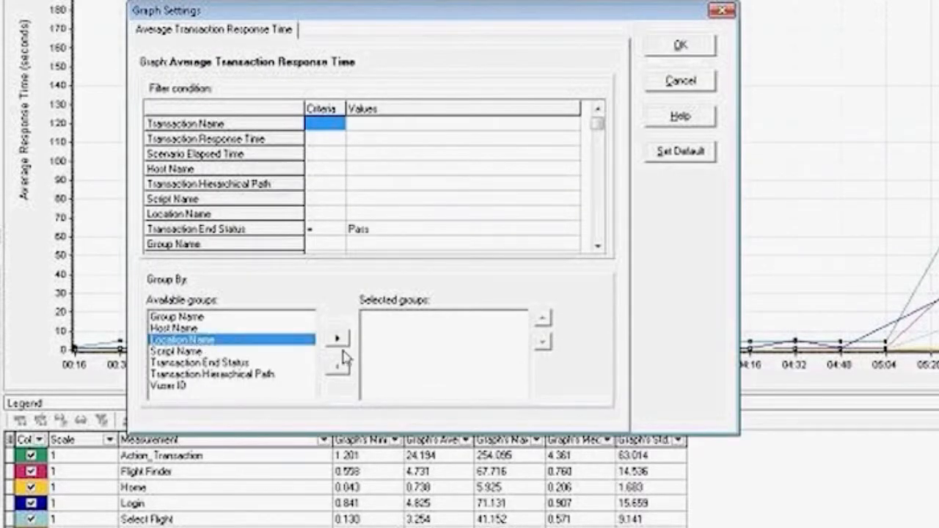
left_click(336, 338)
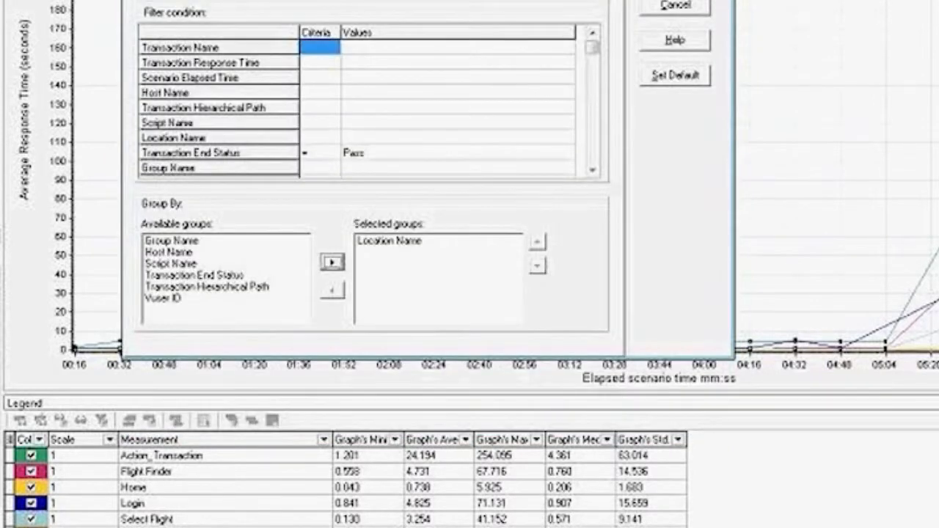
left_click(312, 47)
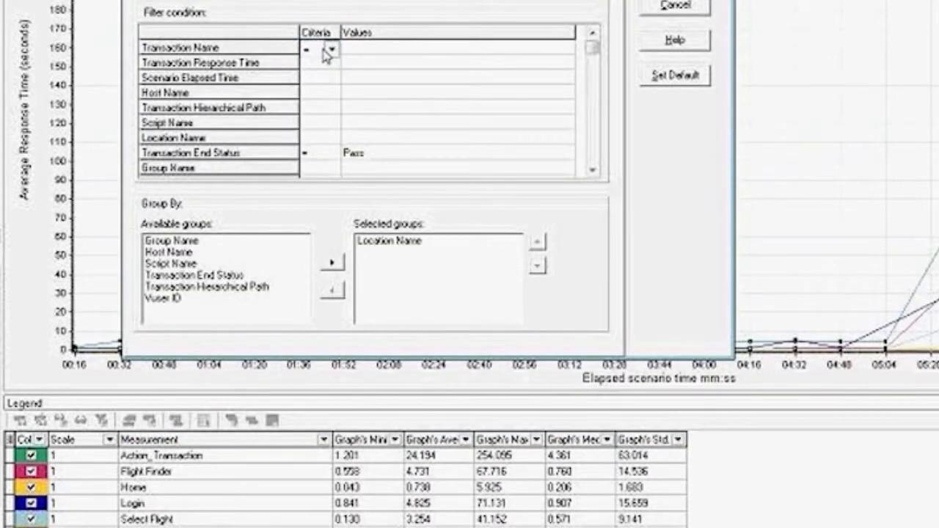
left_click(312, 49)
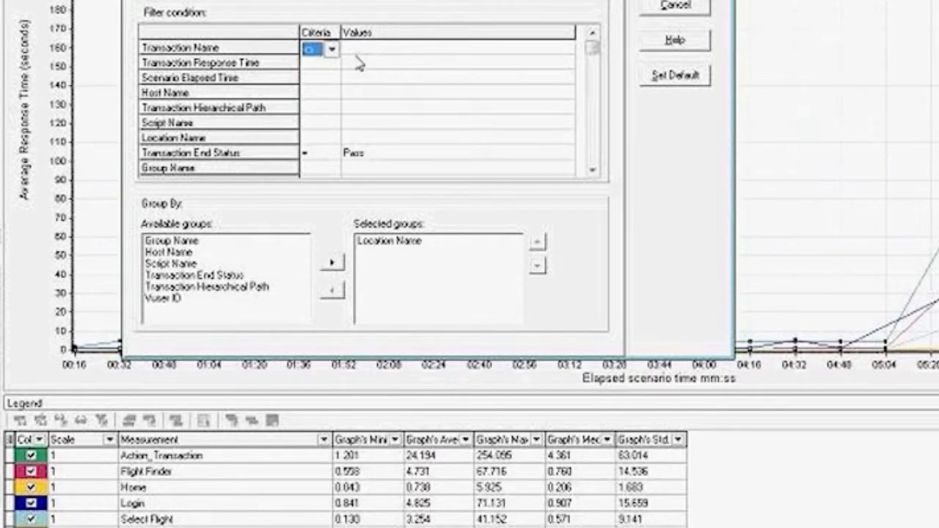
left_click(564, 48)
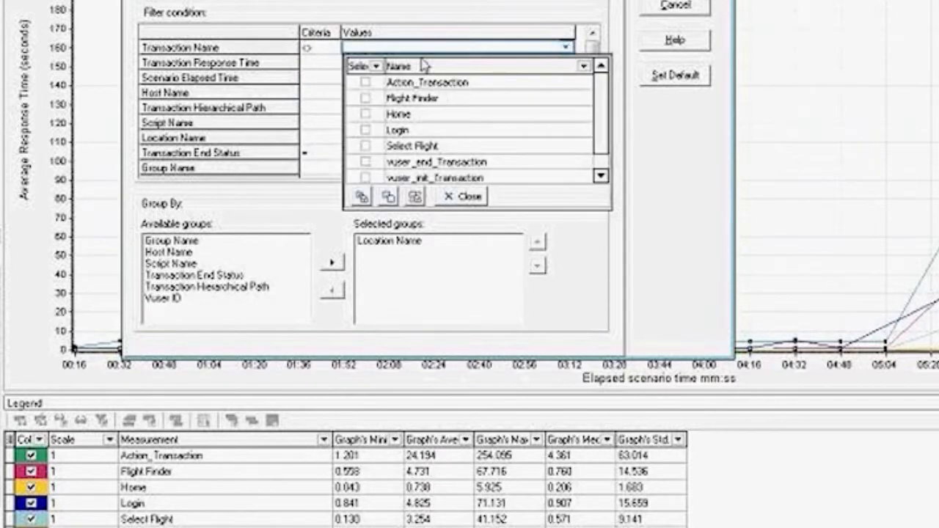
left_click(366, 162)
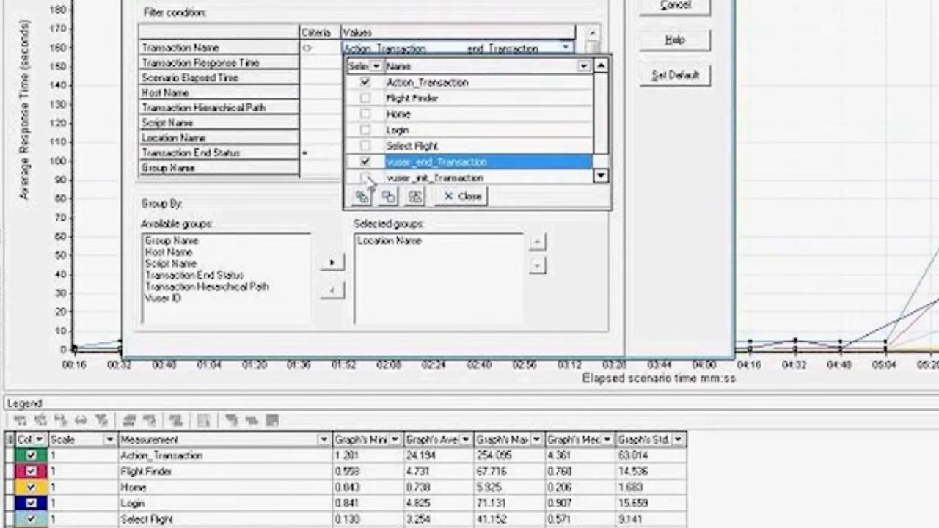
left_click(365, 176)
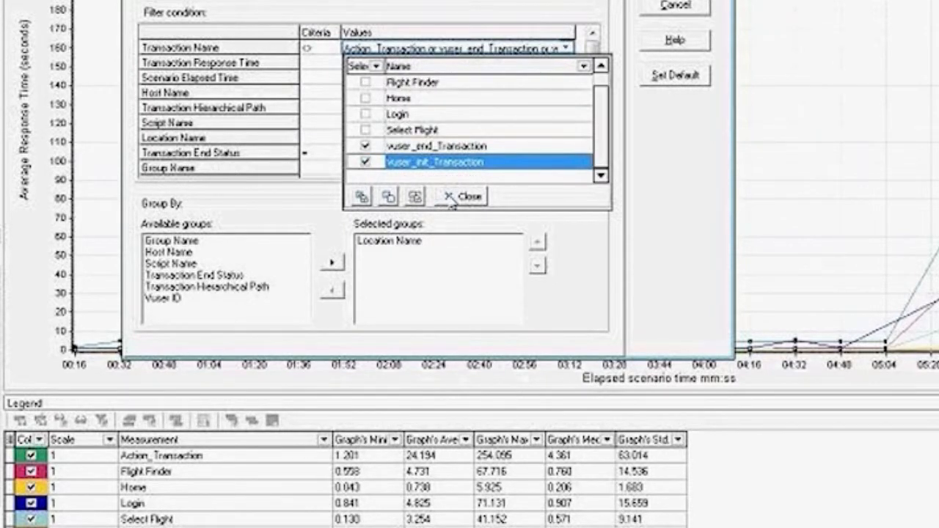
left_click(459, 196)
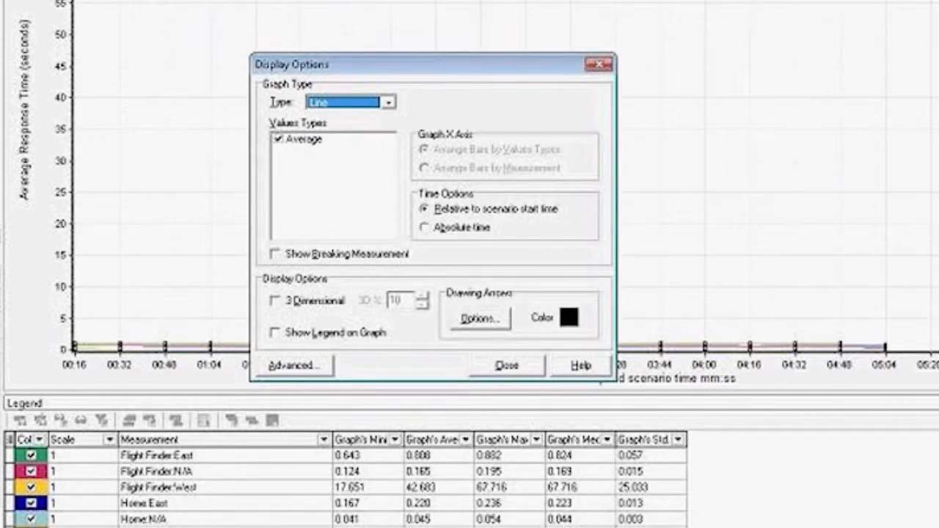
Set the Display Options graph type to Bar and close the dialog
left_click(388, 102)
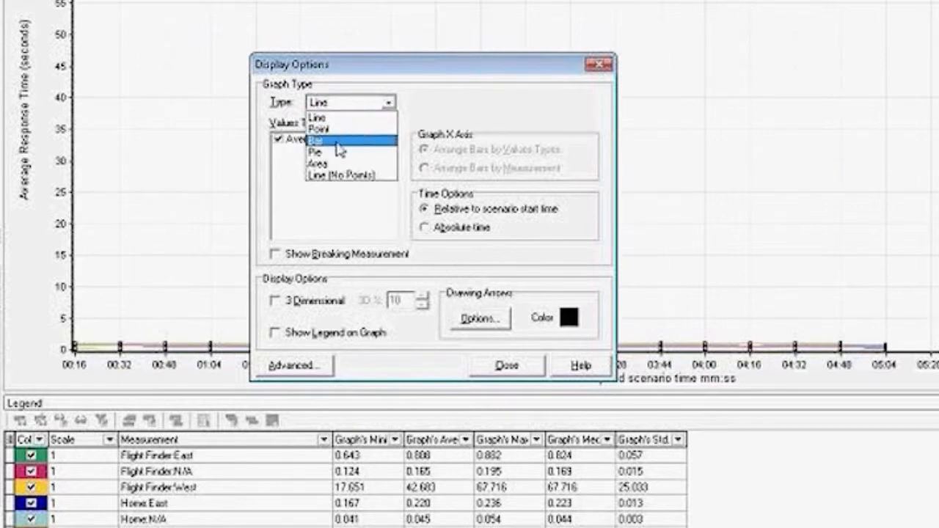
left_click(321, 139)
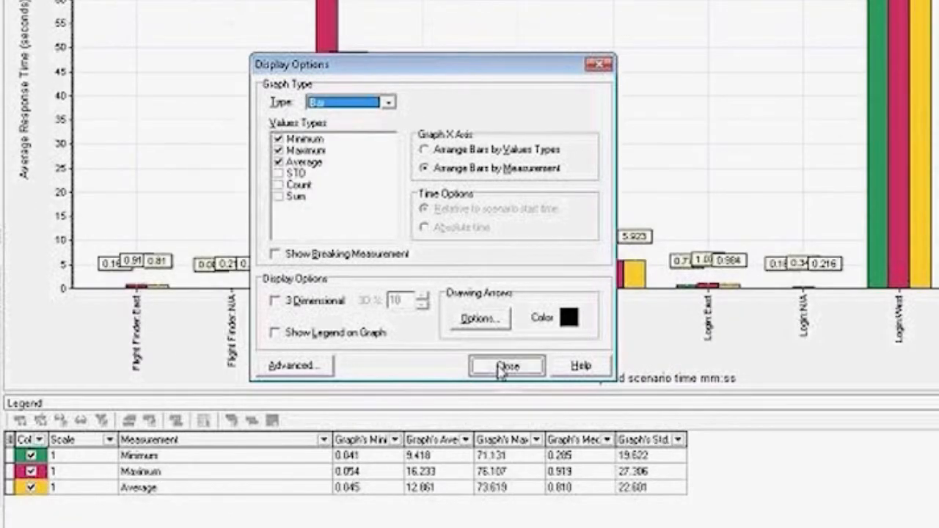
left_click(507, 366)
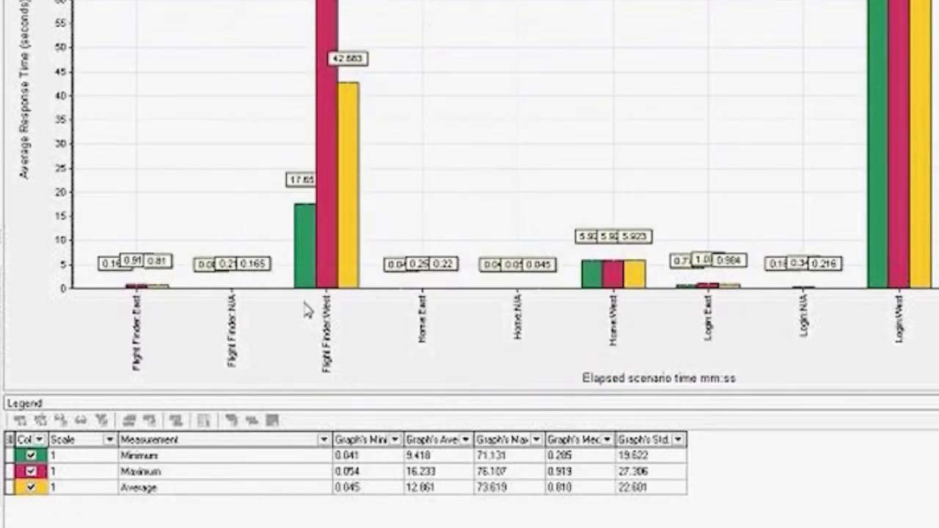
mouse_move(140, 370)
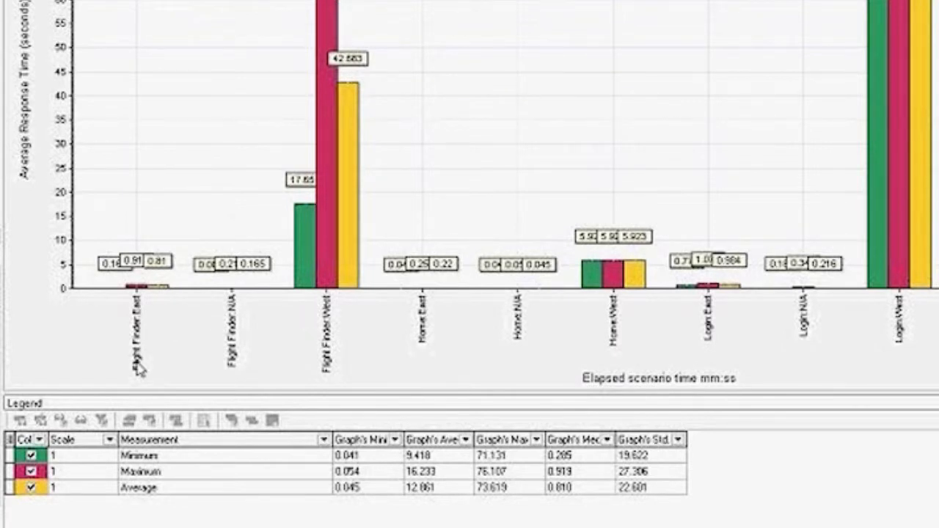
mouse_move(264, 377)
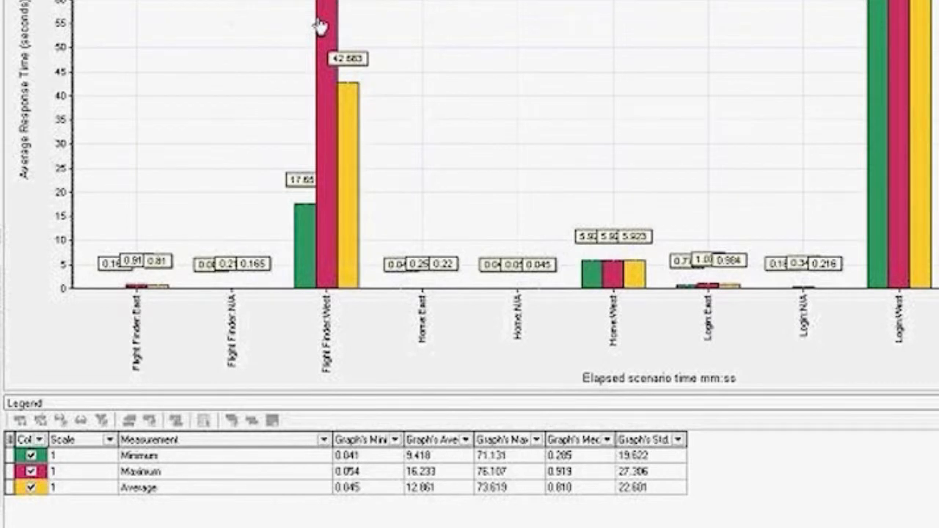
mouse_move(136, 319)
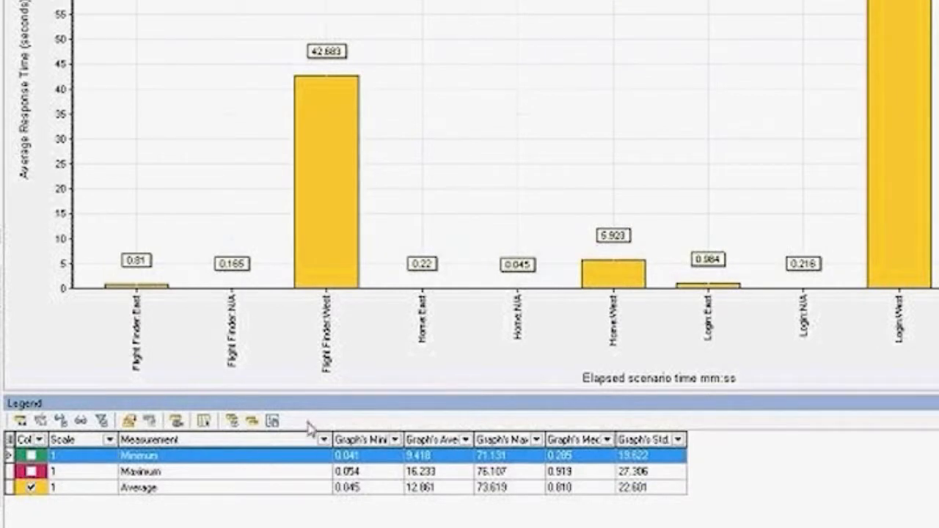
Select the Average row in the legend, leaving only average bars shown
left_click(139, 486)
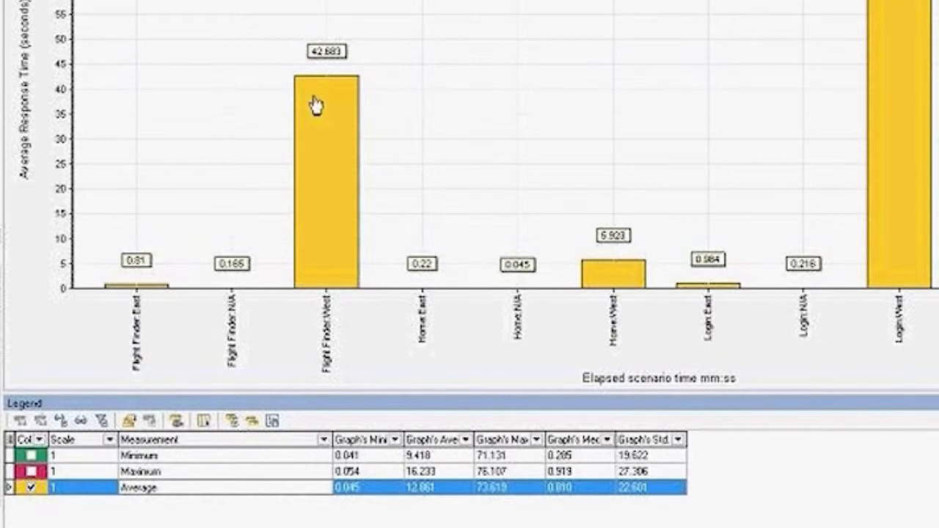
mouse_move(334, 174)
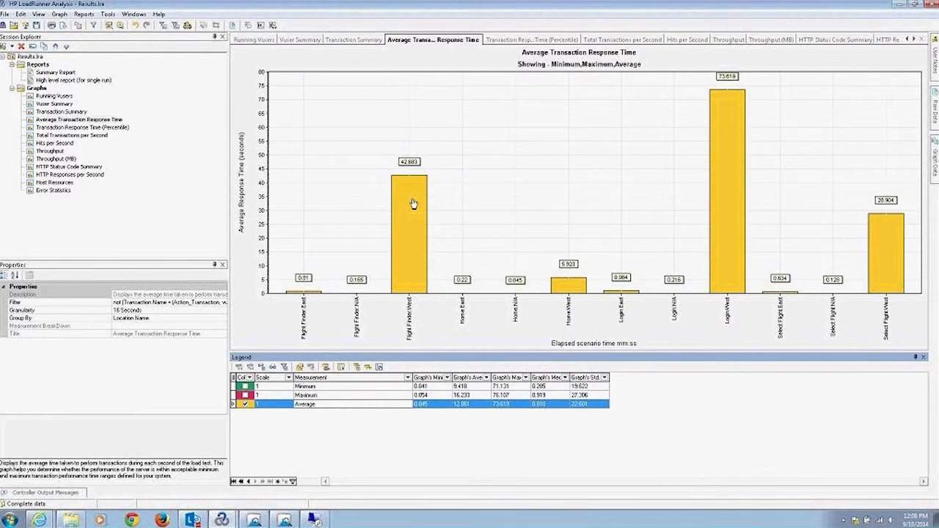
mouse_move(413, 217)
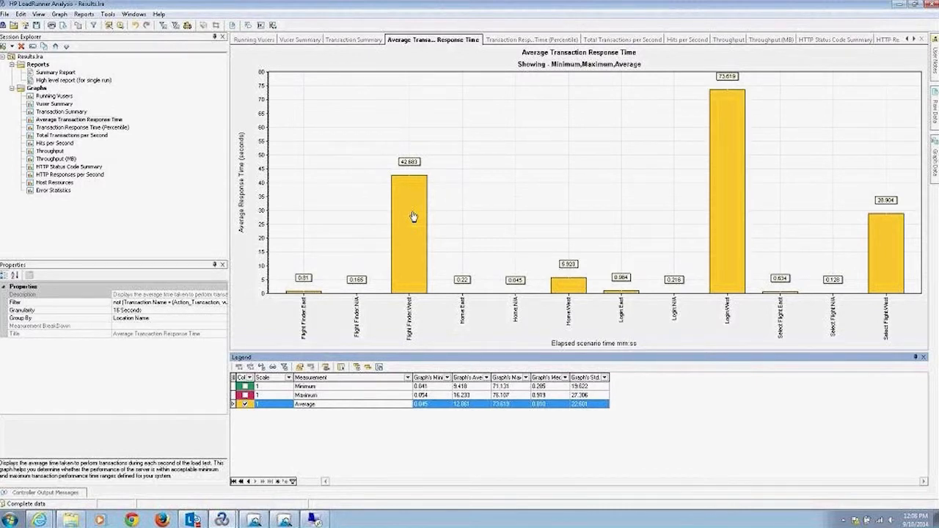